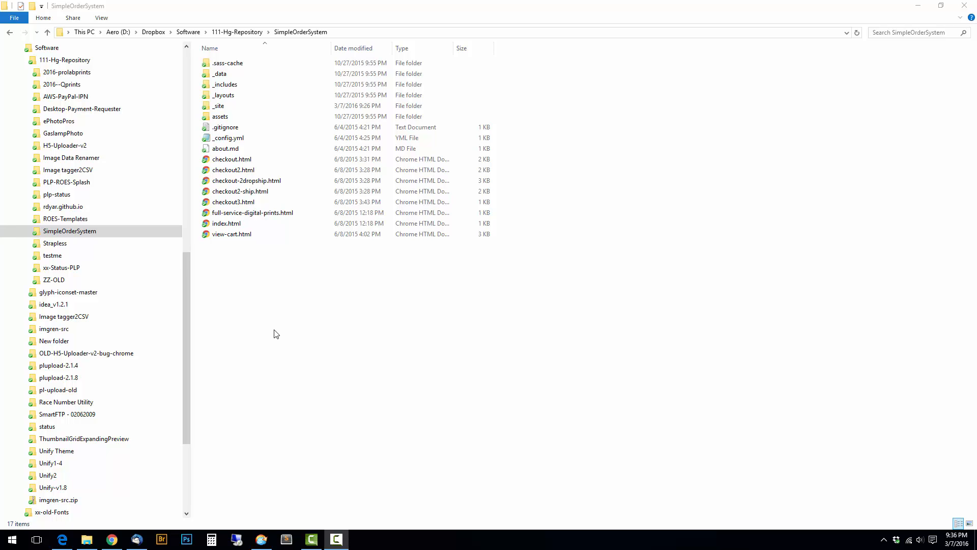
mouse_move(273, 326)
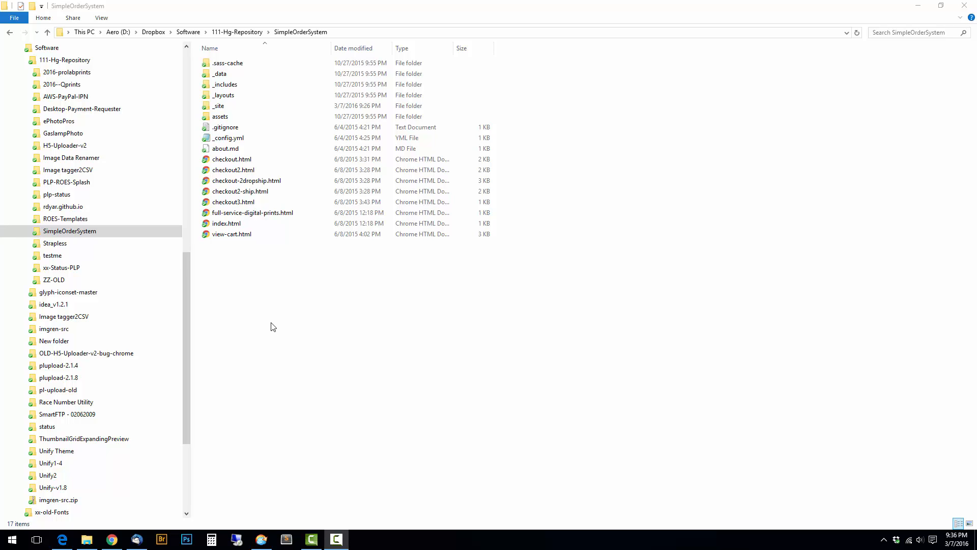
mouse_move(276, 308)
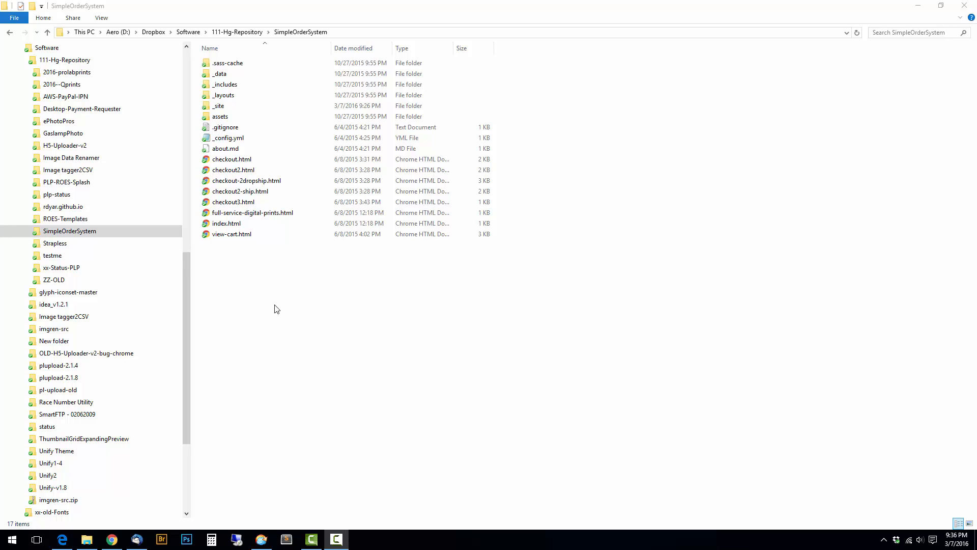
mouse_move(253, 299)
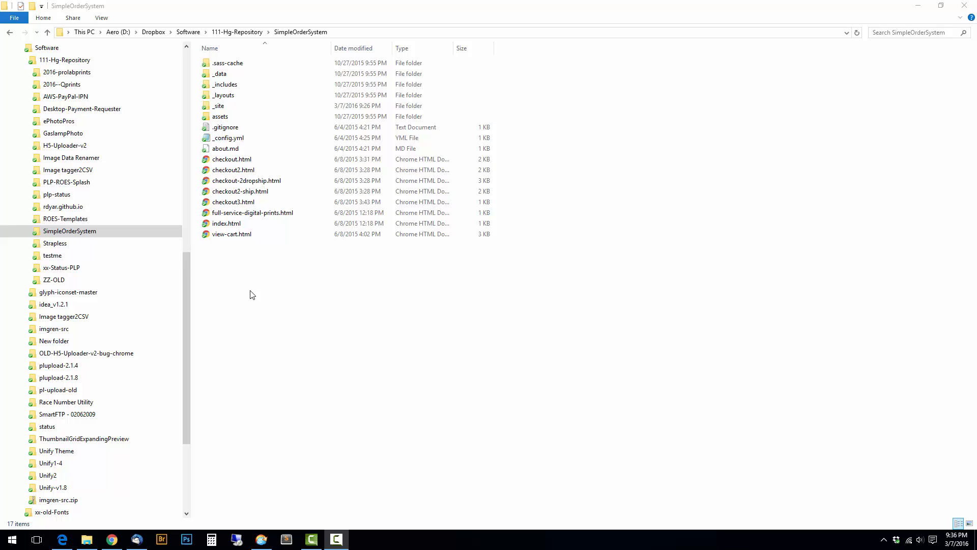
mouse_move(260, 310)
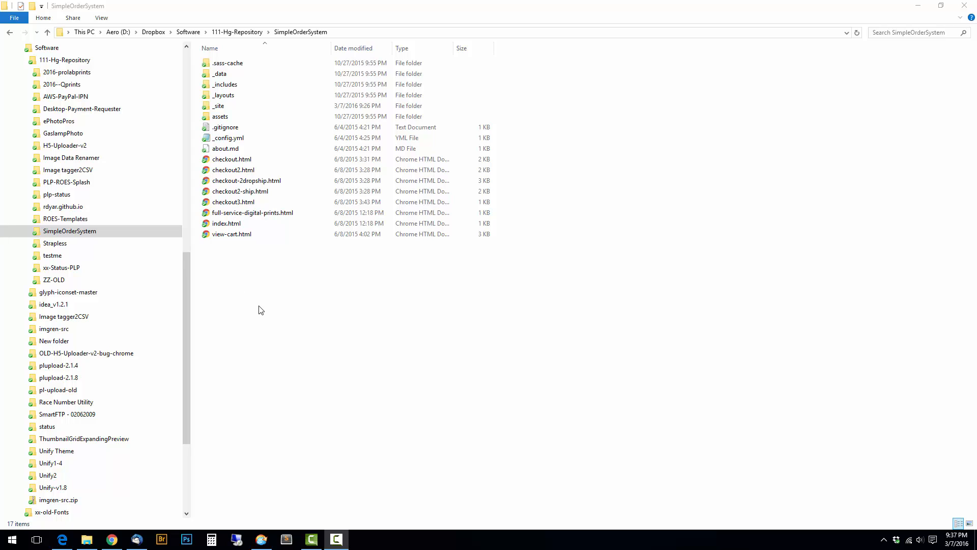
Step: Start creating a new repository from GitHub's + menu
click(227, 223)
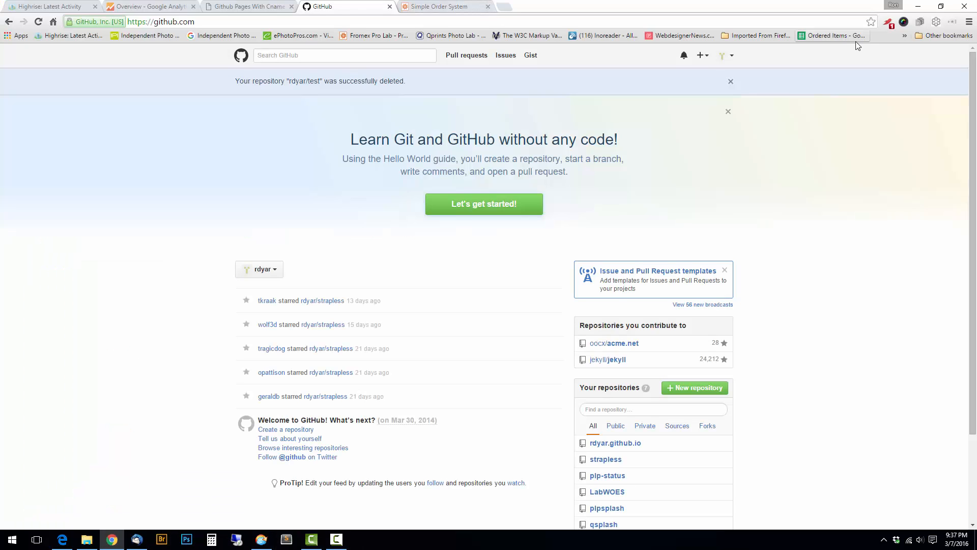
click(700, 55)
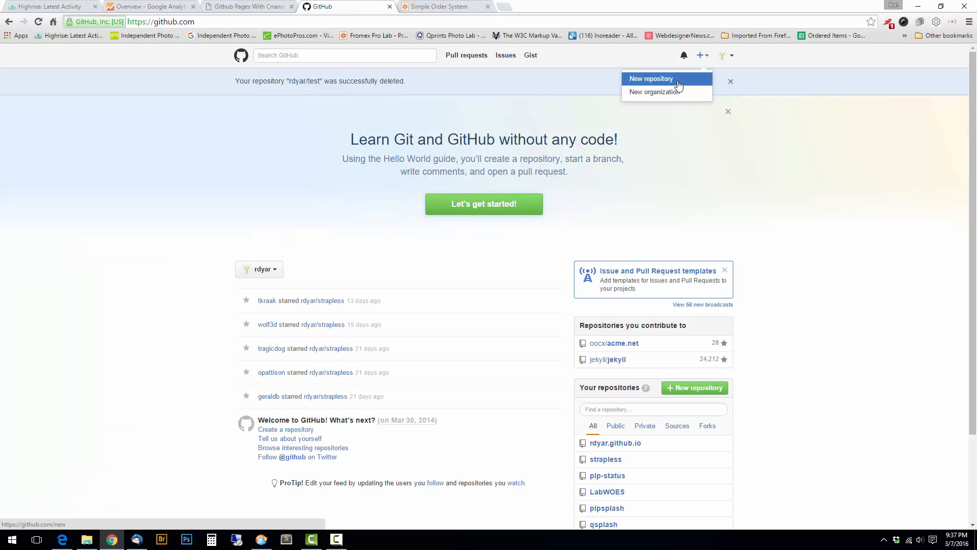
click(651, 78)
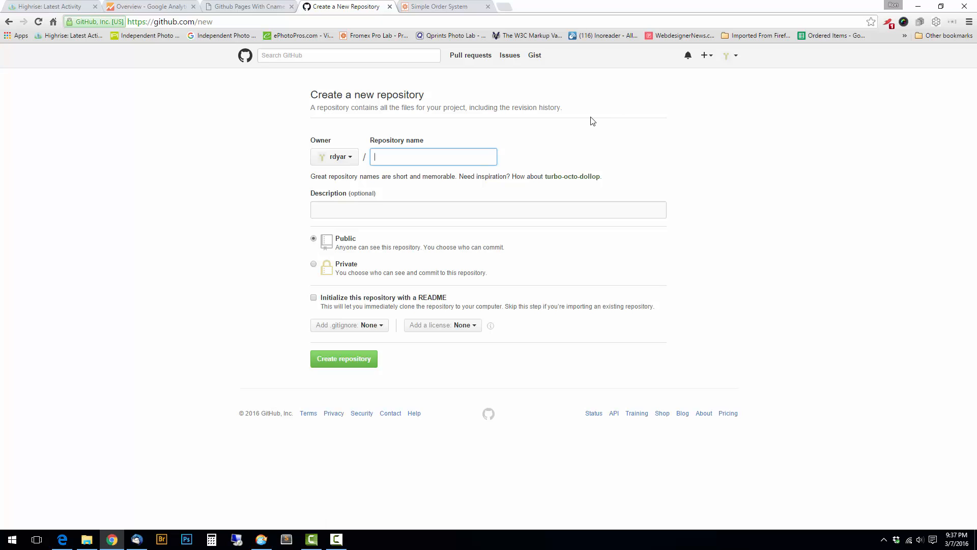
Step: Name the repository simple_order_system, initialize it with a README and create it
text(Simple_order)
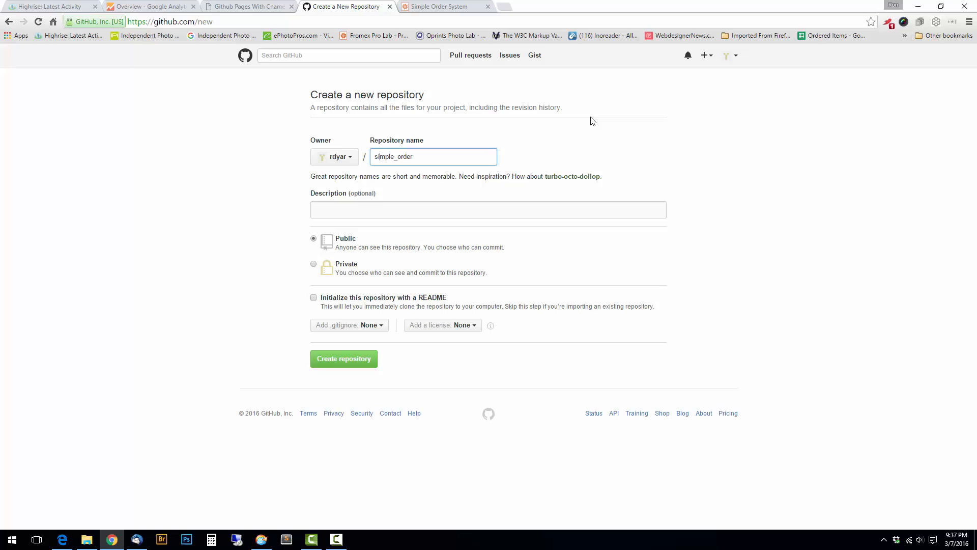
text(_)
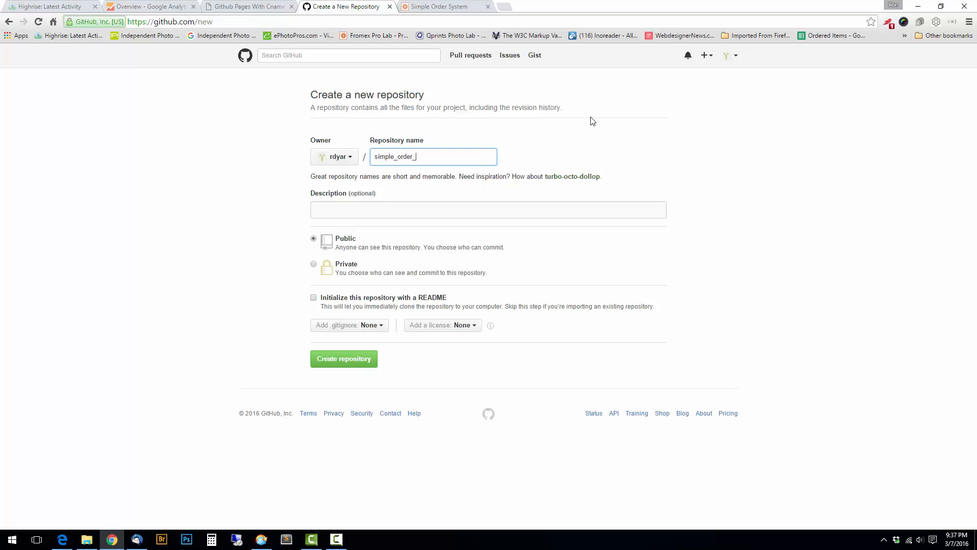
text(system)
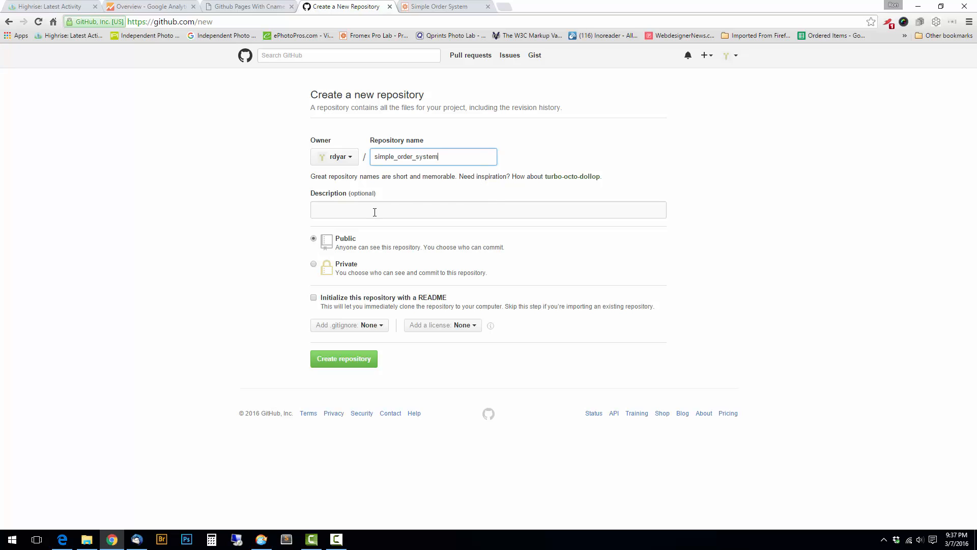
mouse_move(366, 302)
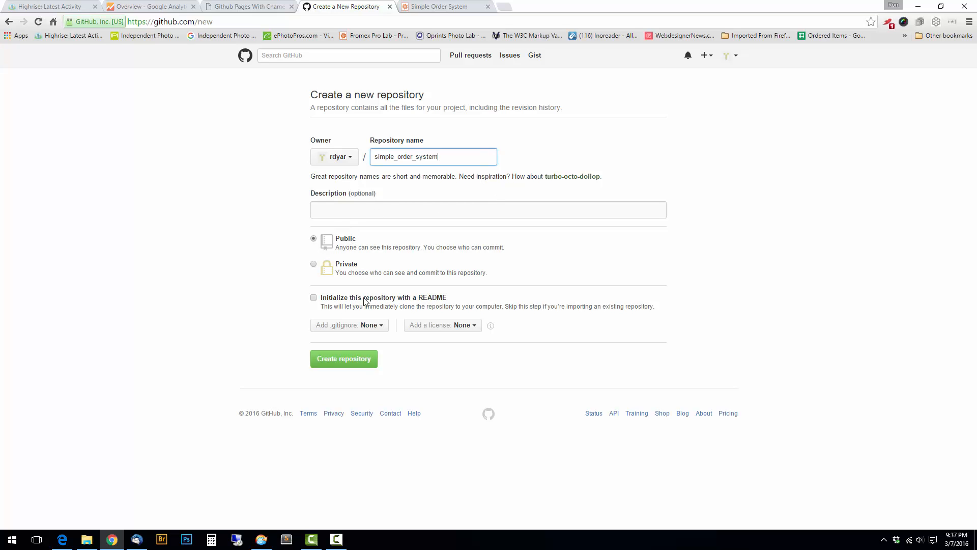
click(313, 297)
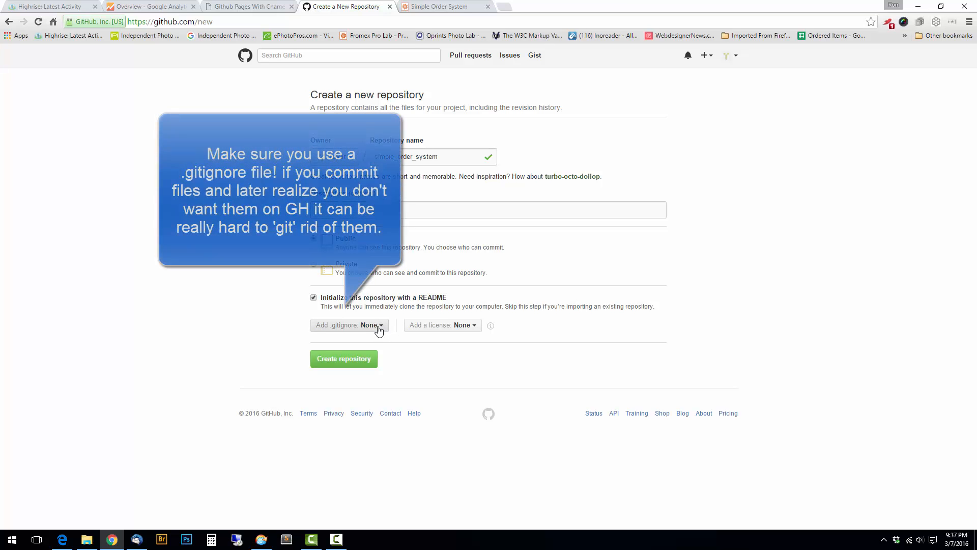
mouse_move(458, 338)
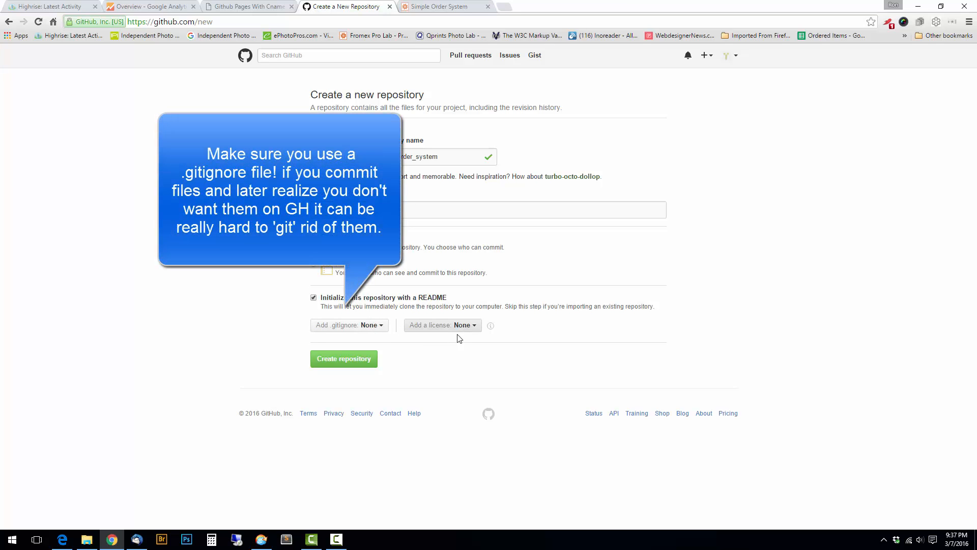
click(343, 359)
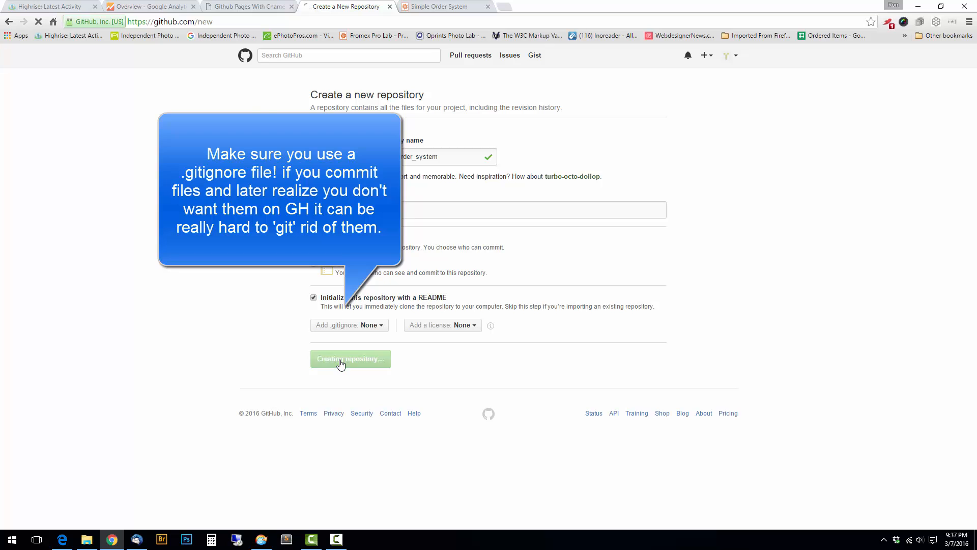
Step: Create a gh-pages branch from master via the branch dropdown
click(350, 358)
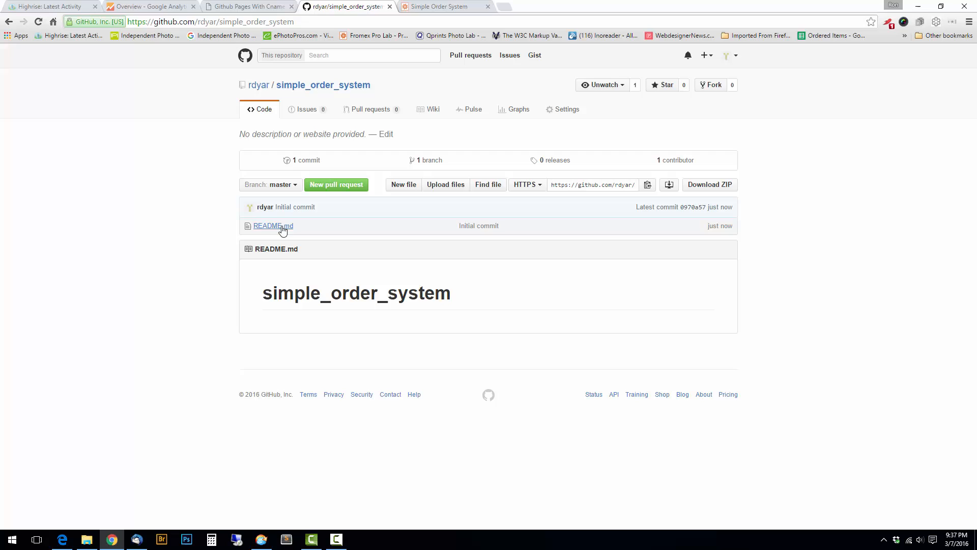
mouse_move(287, 188)
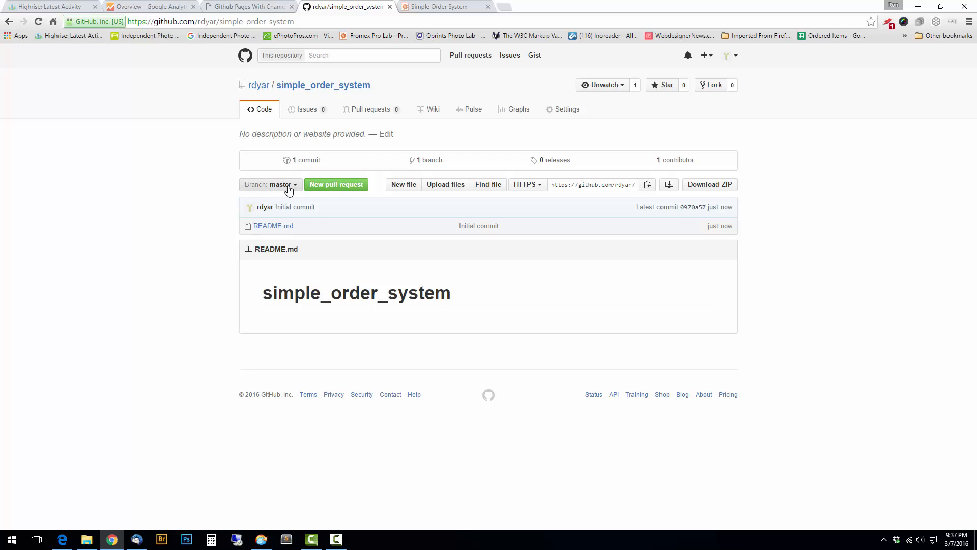
mouse_move(281, 184)
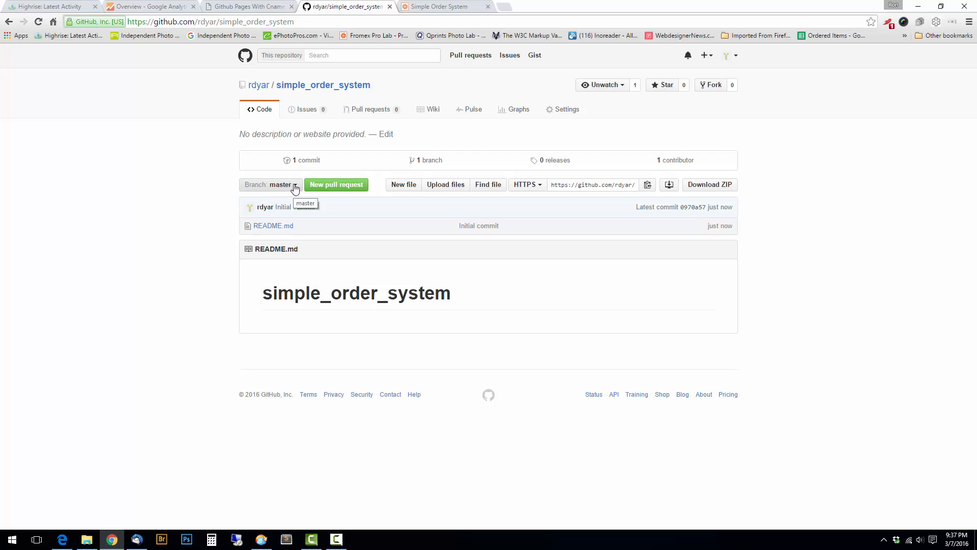
click(270, 185)
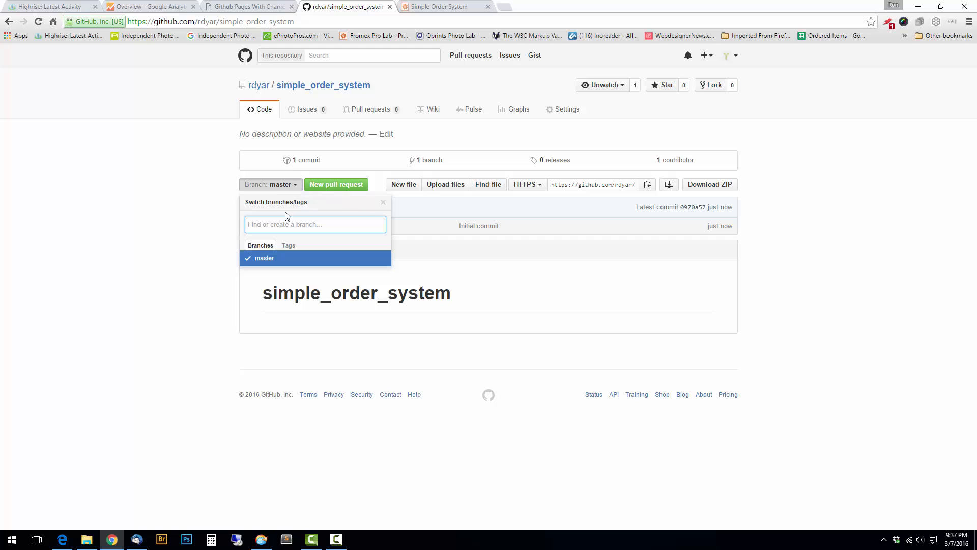
text(gh-pa)
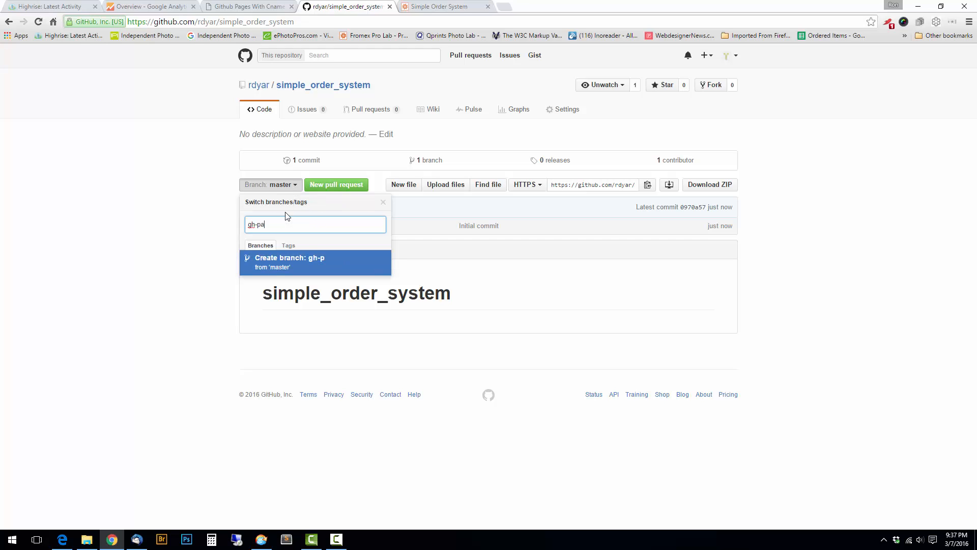
click(290, 258)
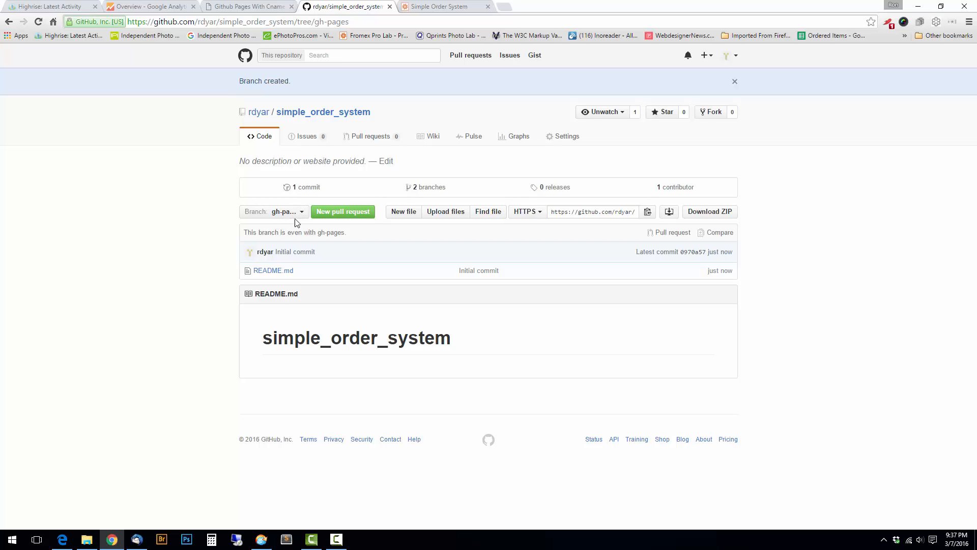
mouse_move(429, 187)
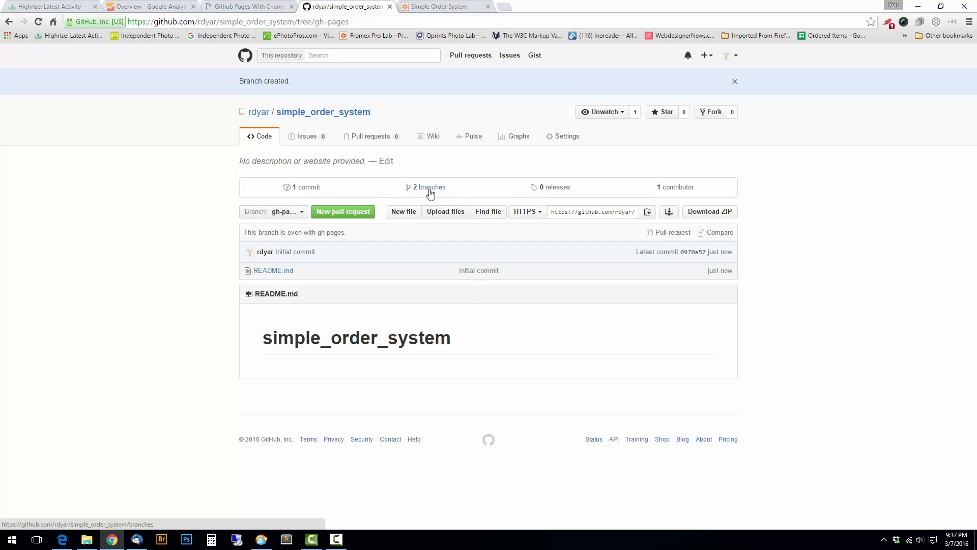
Step: Make gh-pages the repository's default branch
click(428, 187)
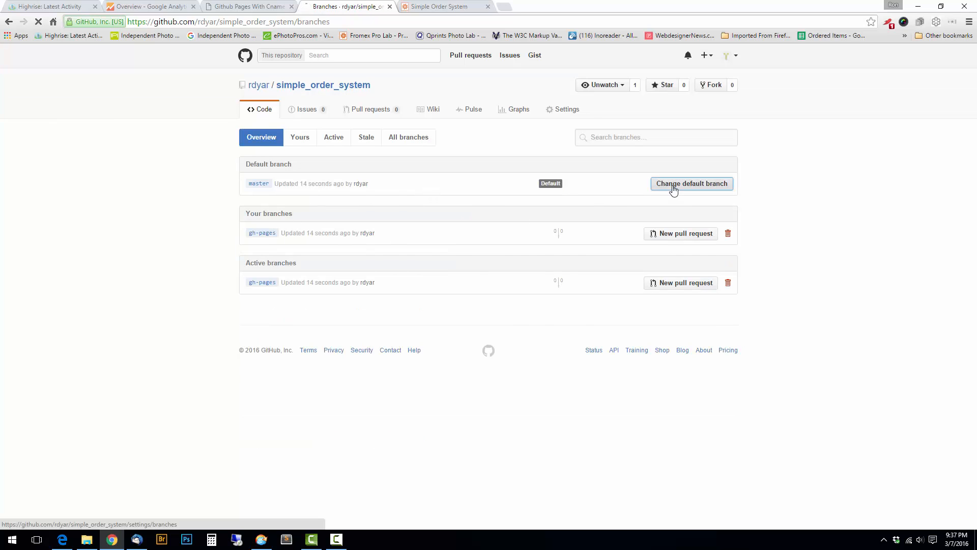
click(691, 183)
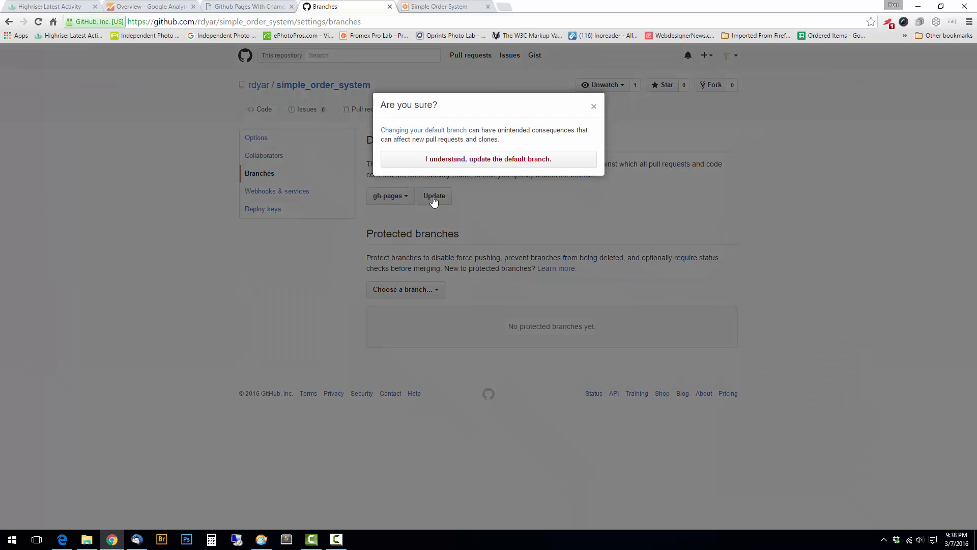
click(487, 159)
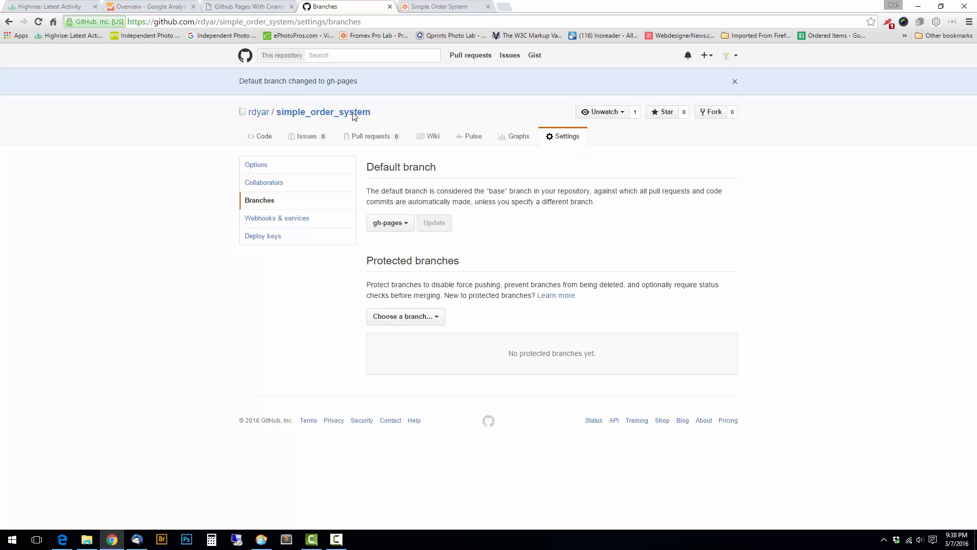
Step: Delete the master branch from the branches list
click(323, 112)
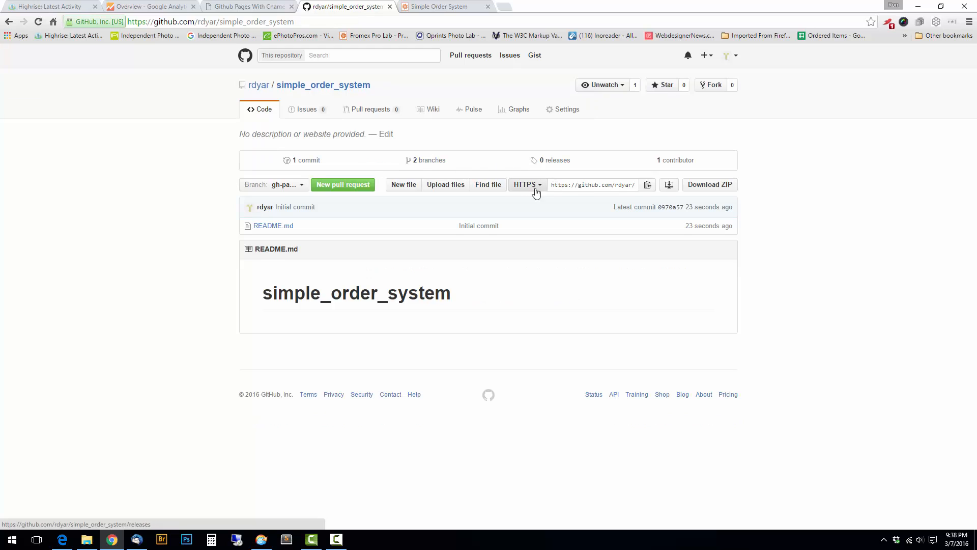
click(429, 159)
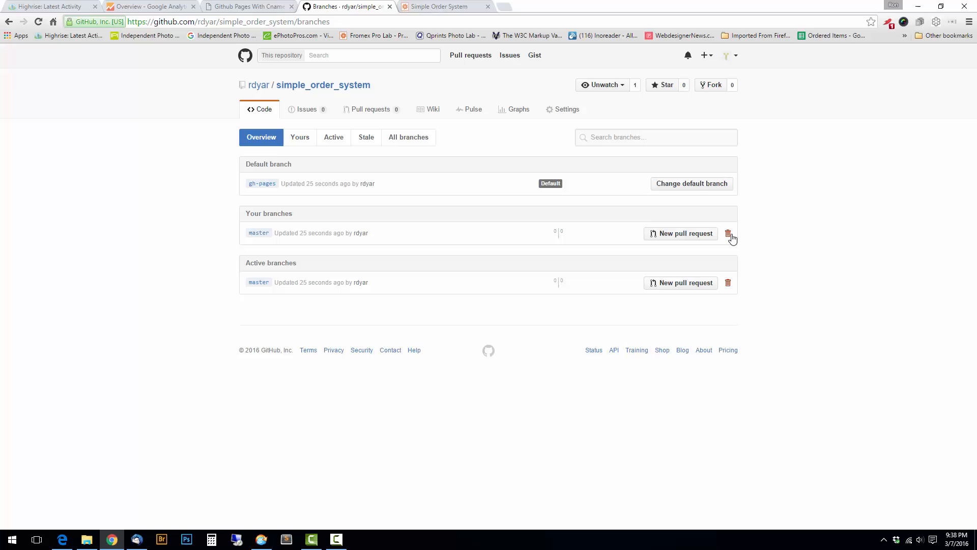
click(727, 233)
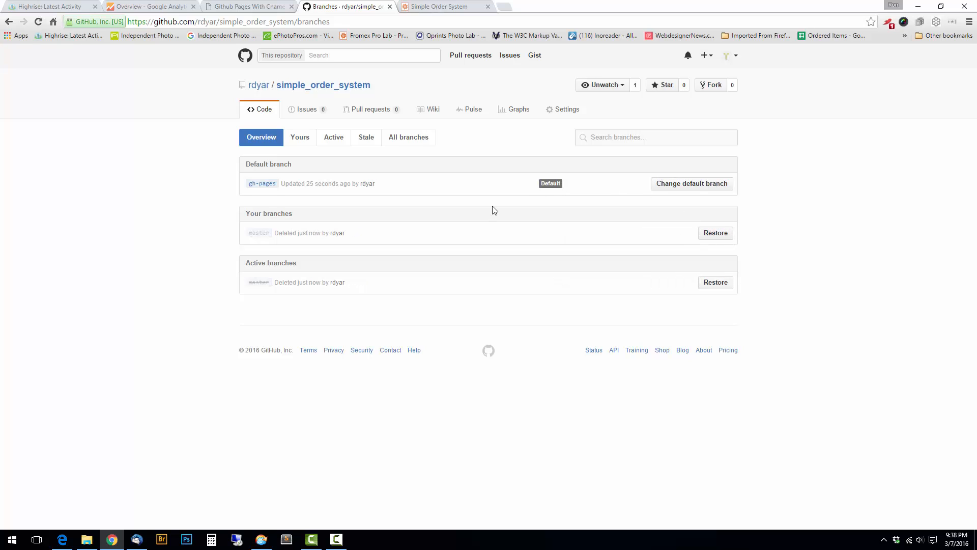
mouse_move(333, 138)
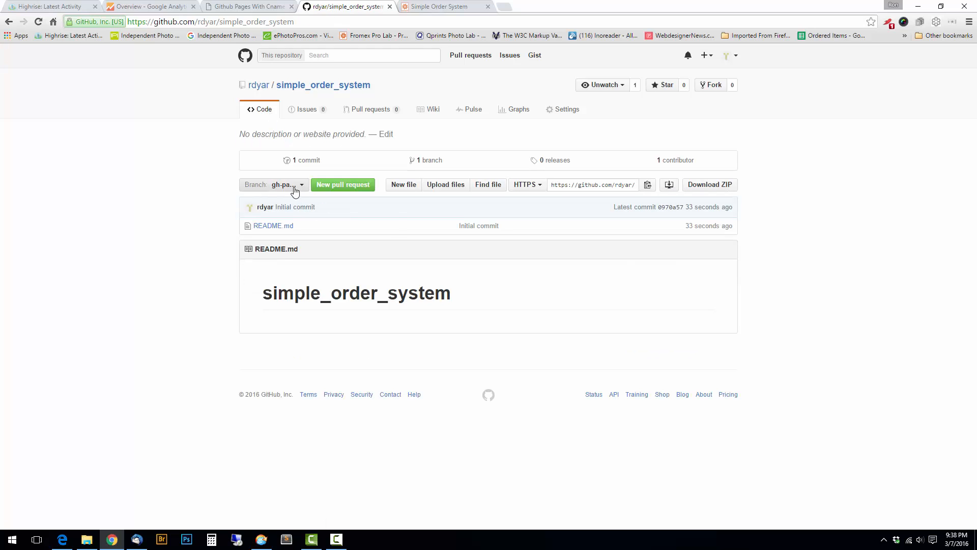
mouse_move(214, 286)
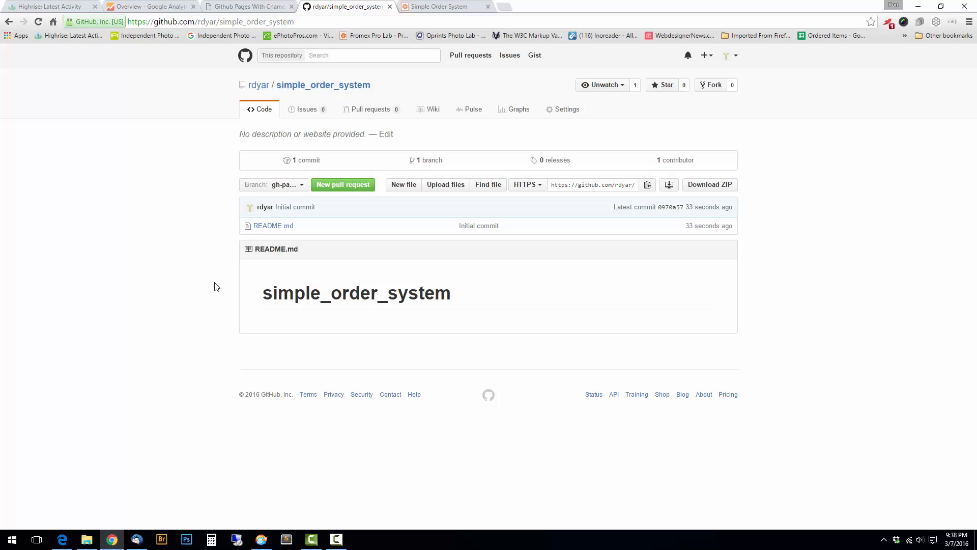
mouse_move(310, 285)
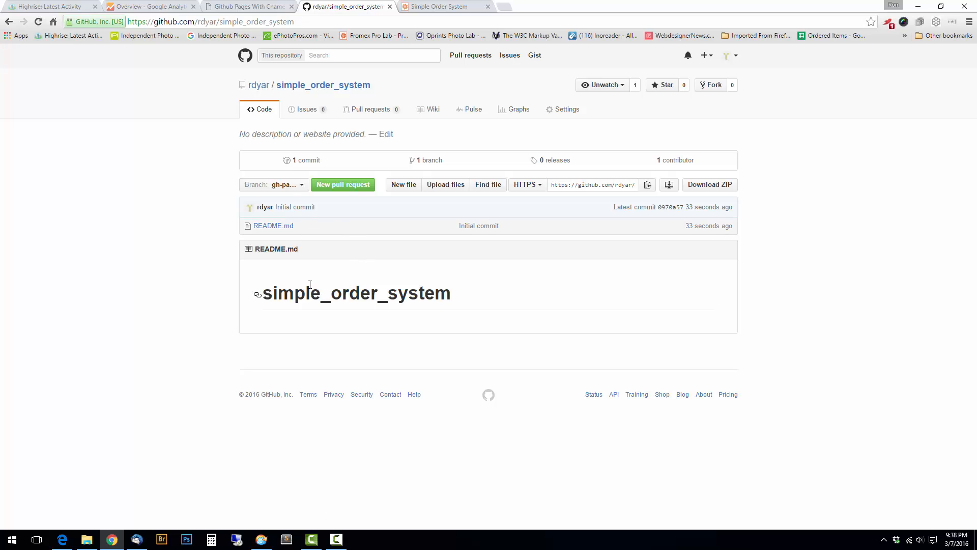
mouse_move(385, 235)
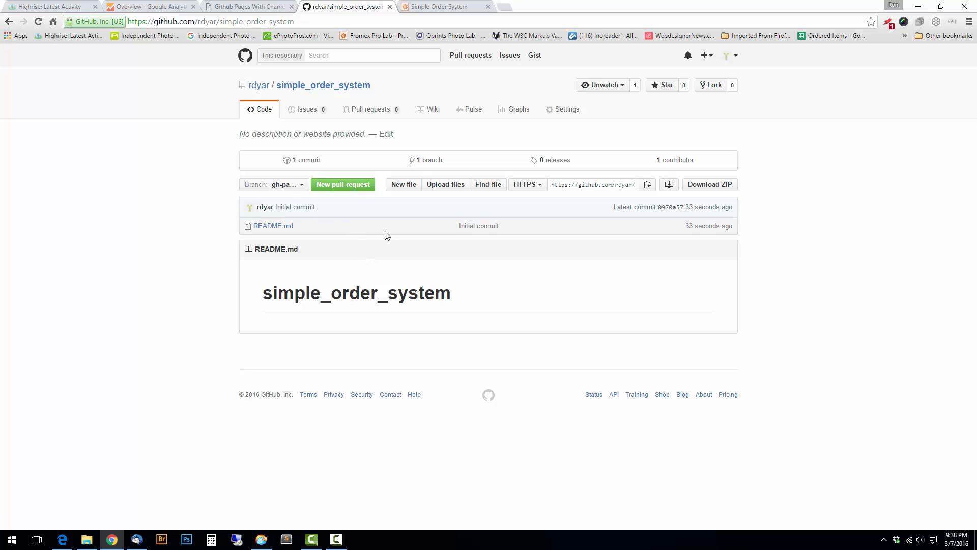
mouse_move(213, 446)
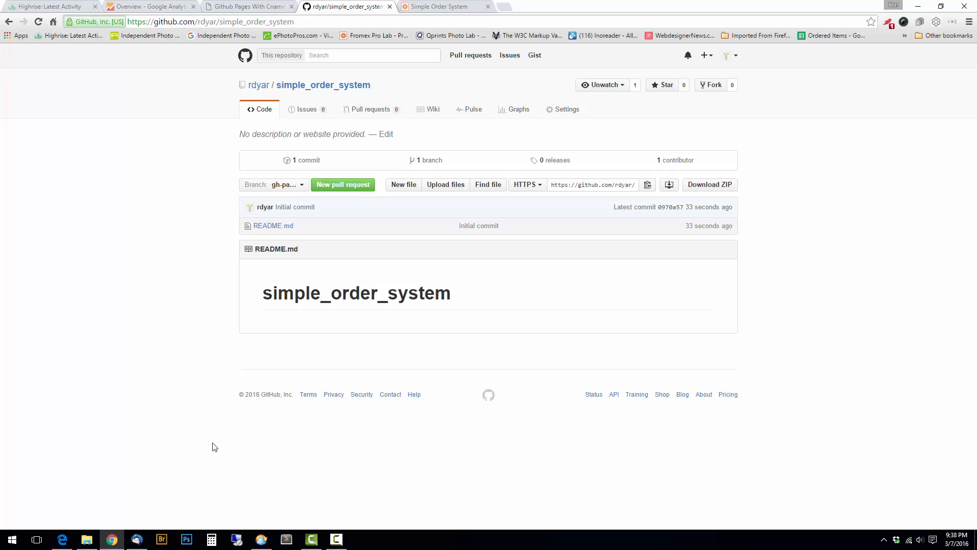
mouse_move(369, 365)
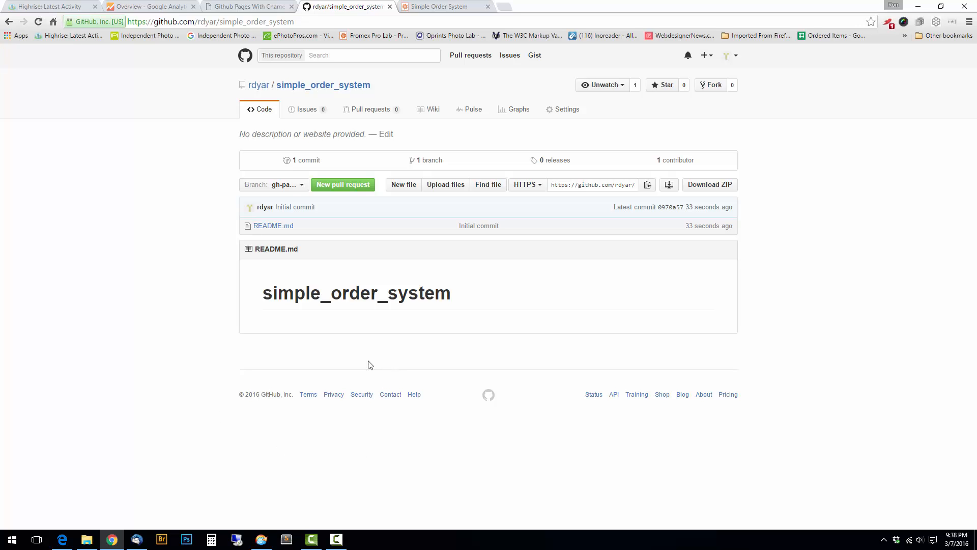
mouse_move(649, 191)
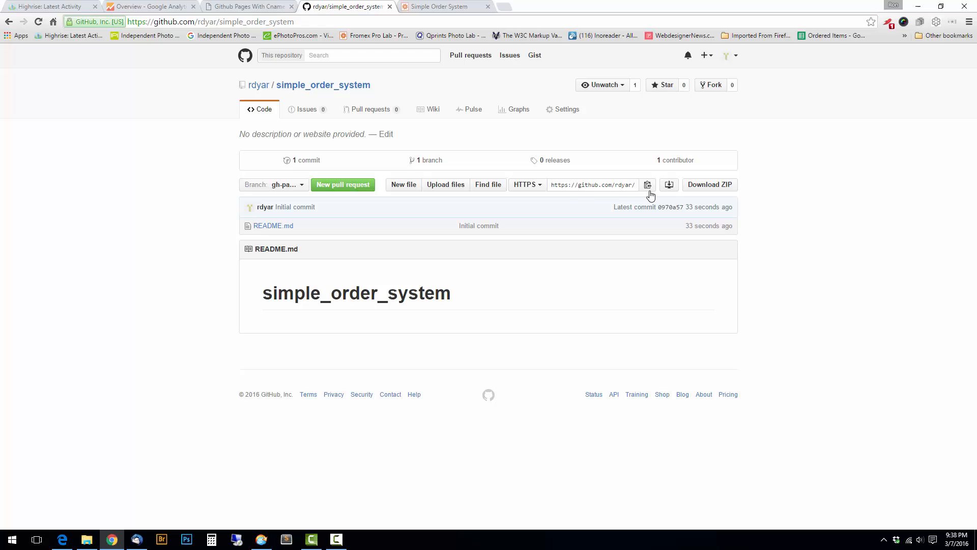
mouse_move(342, 474)
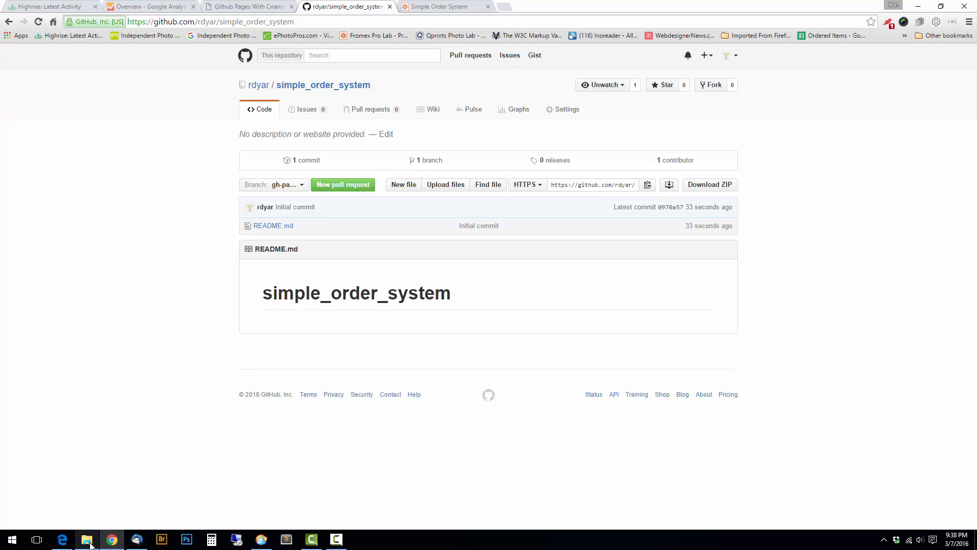
Step: Open a command window inside the 111-Hg-Repository folder from File Explorer
click(87, 540)
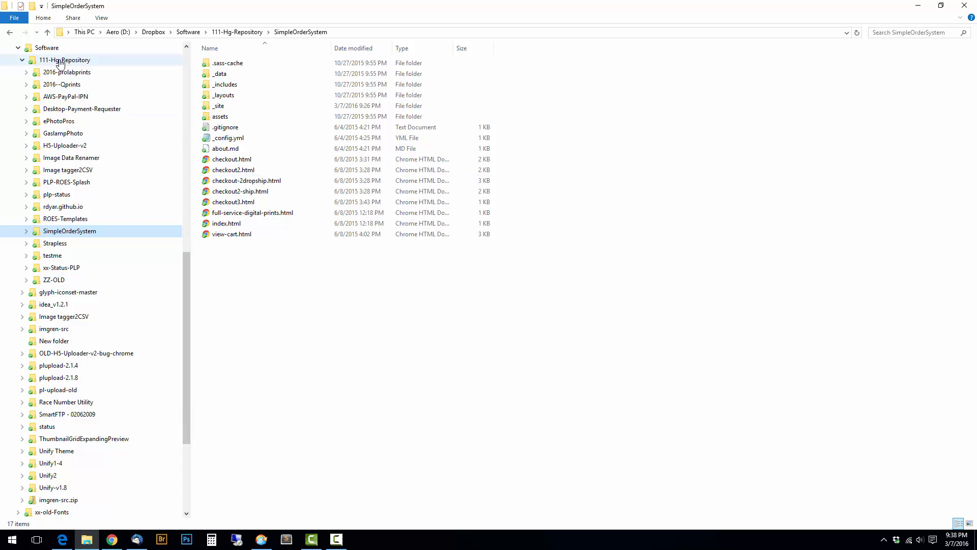
mouse_move(112, 252)
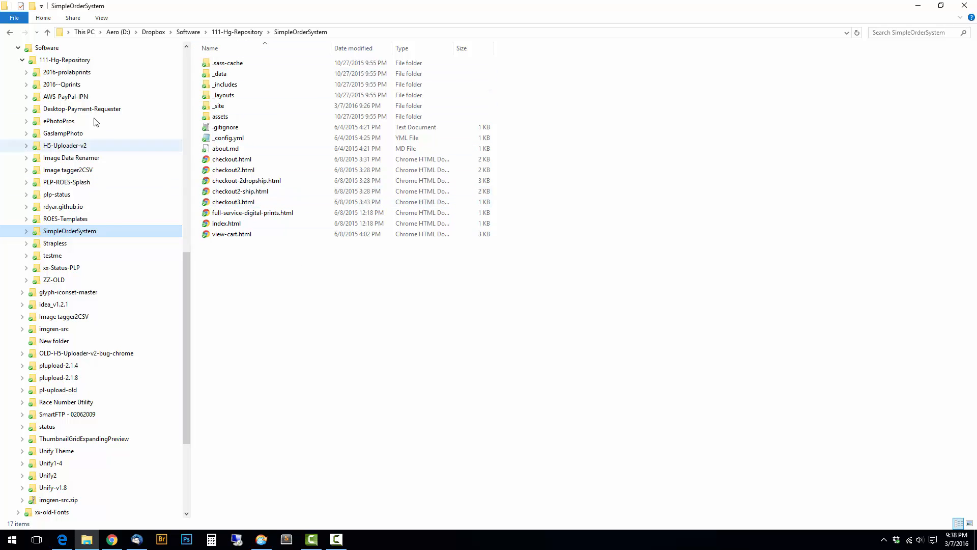
click(65, 60)
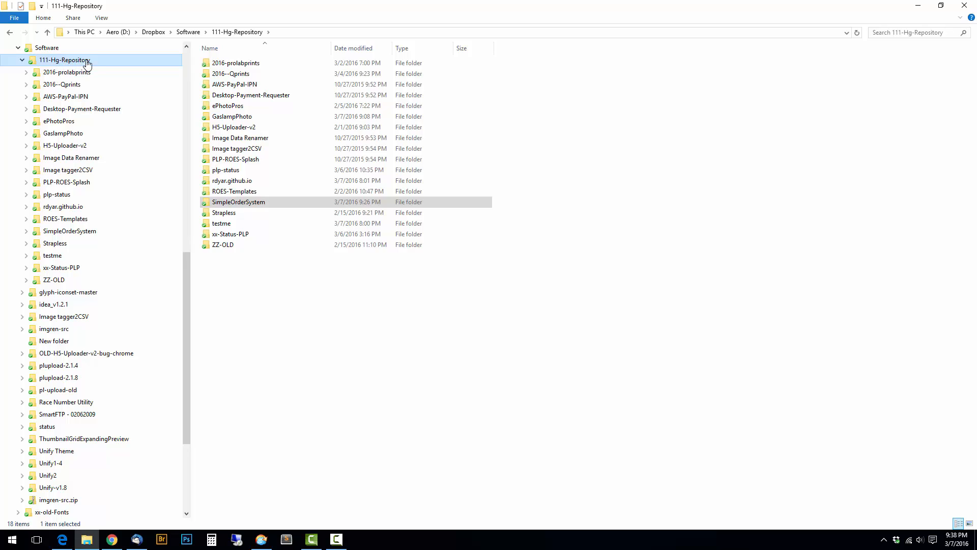
mouse_move(96, 64)
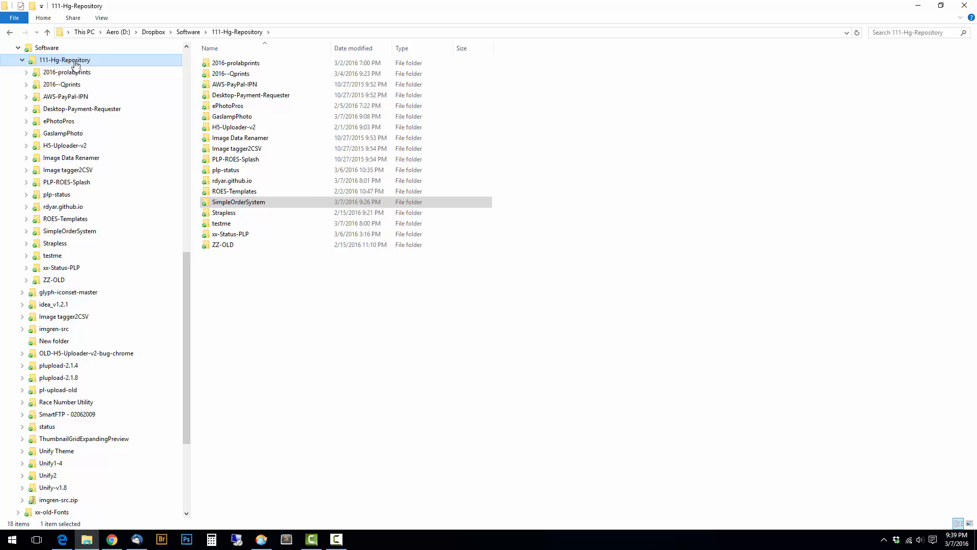
mouse_move(114, 62)
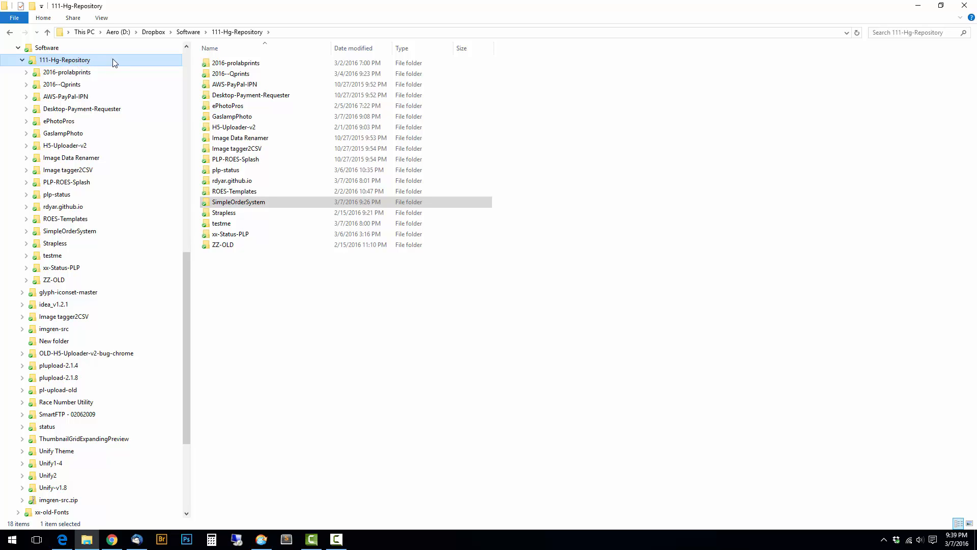
click(223, 244)
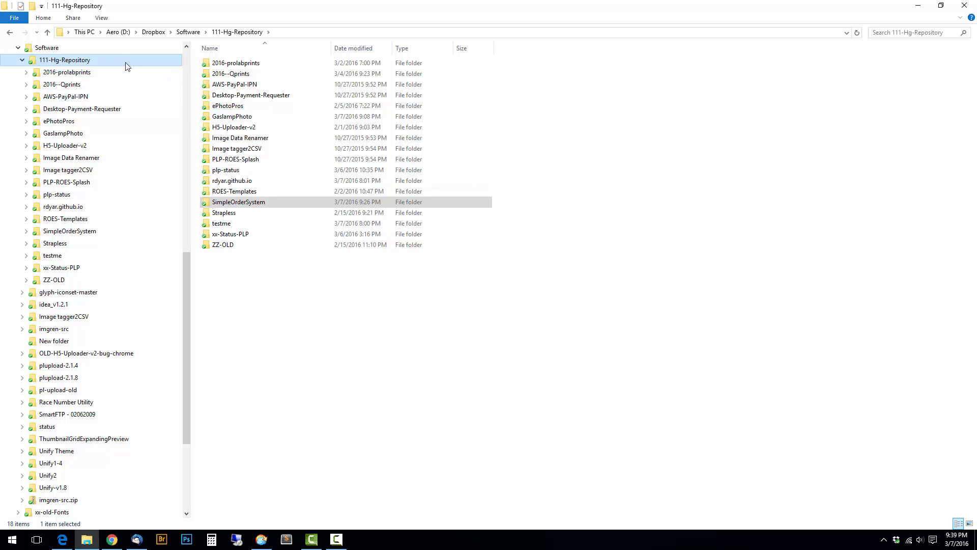
mouse_move(73, 60)
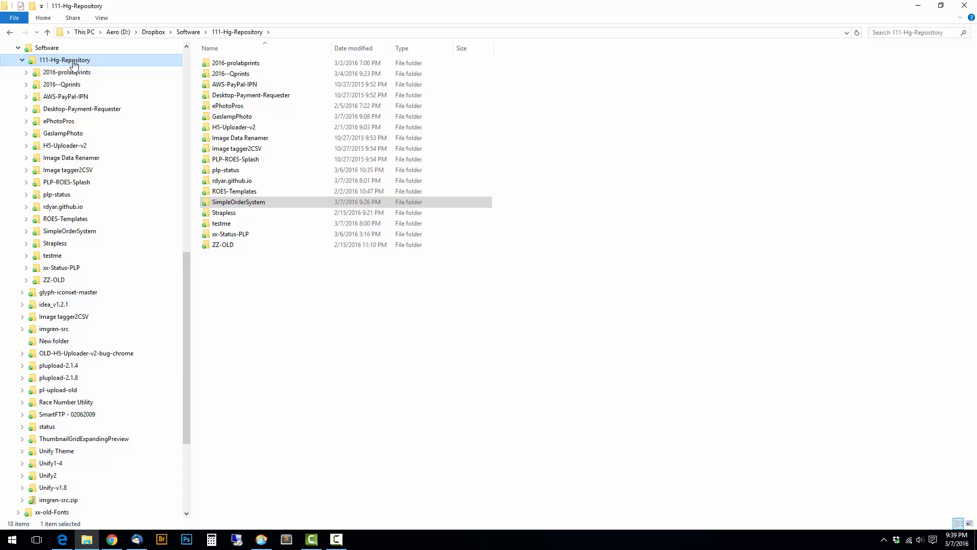
right_click(65, 59)
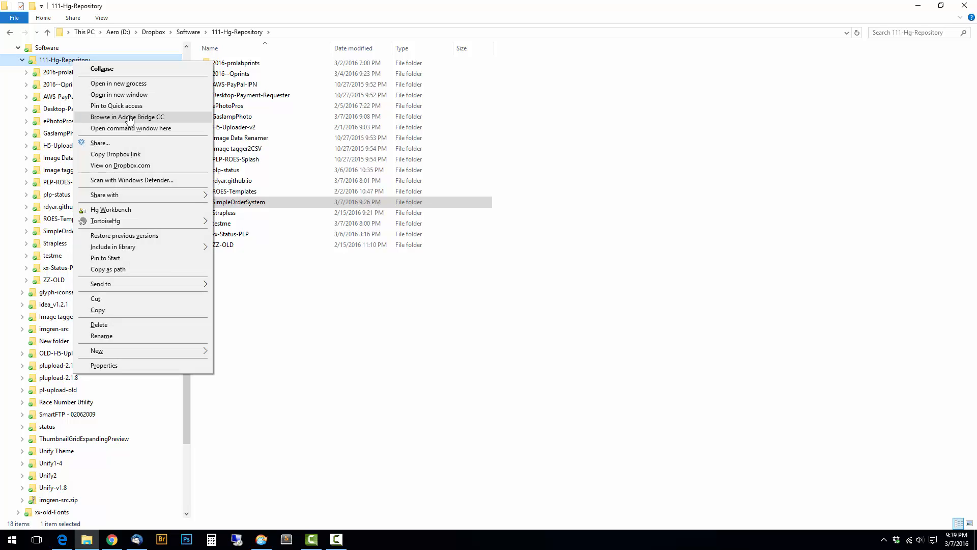
mouse_move(118, 121)
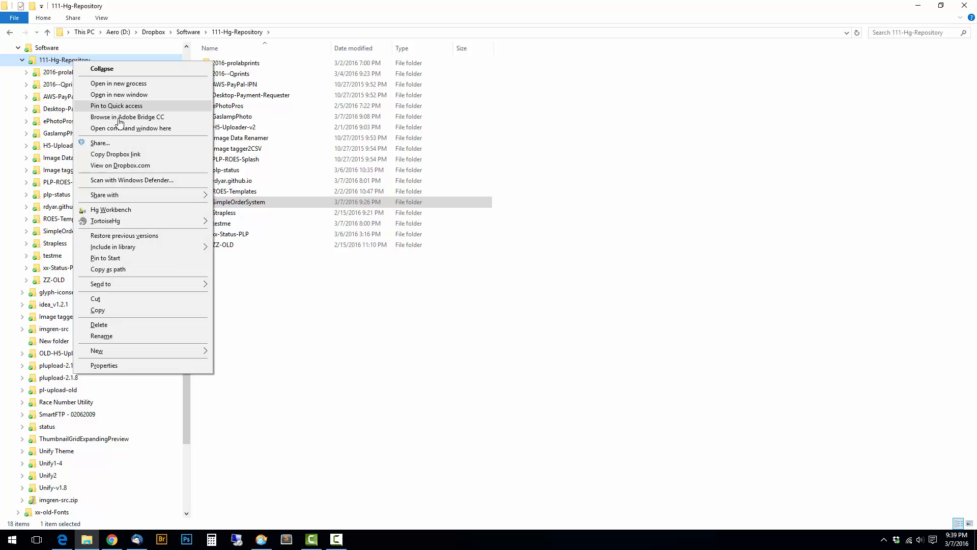
click(131, 128)
text(git clo)
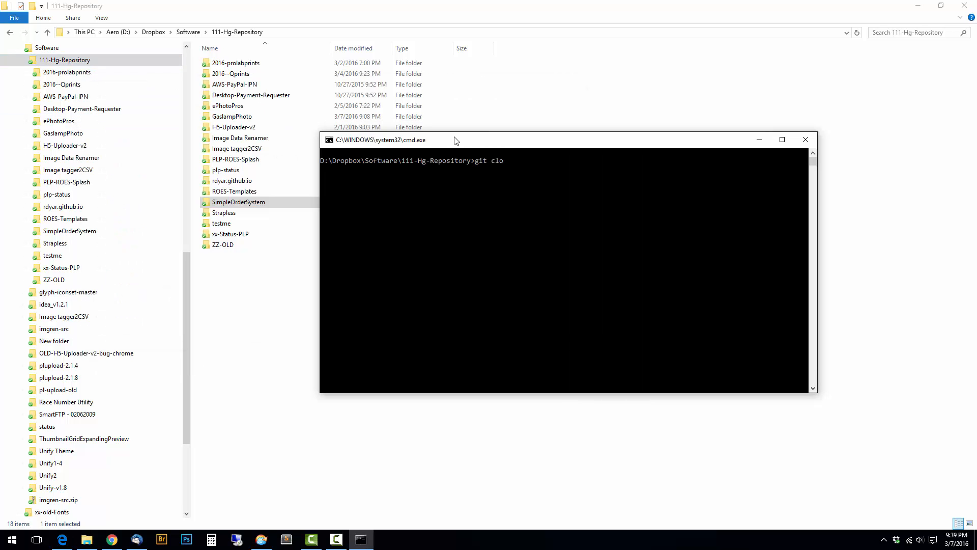
text(ne)
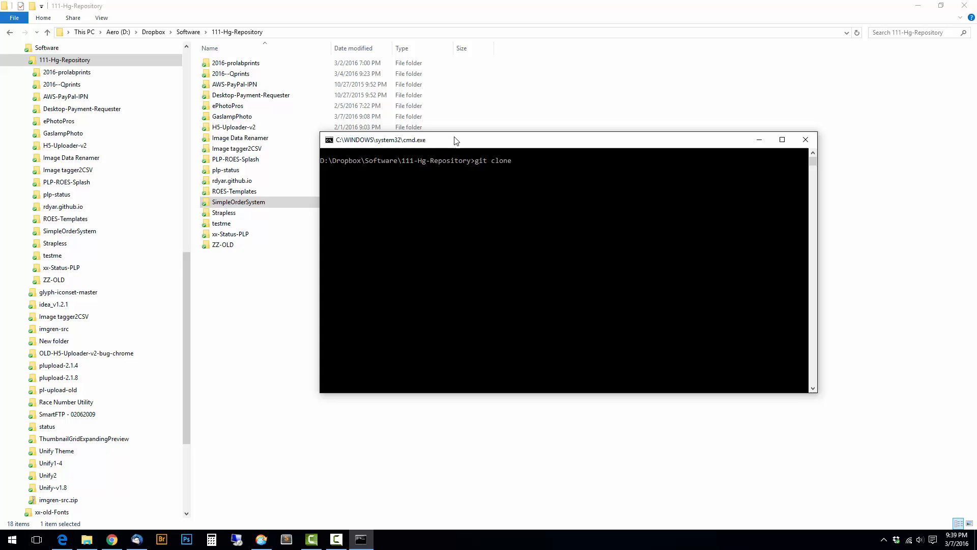
text(https://github.com/rdyar/simple_order_system.git)
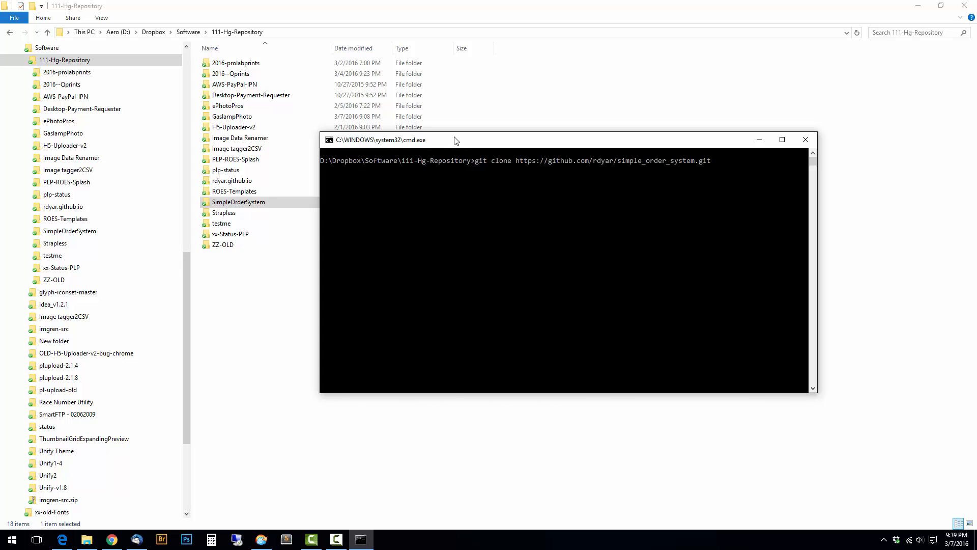
key(Return)
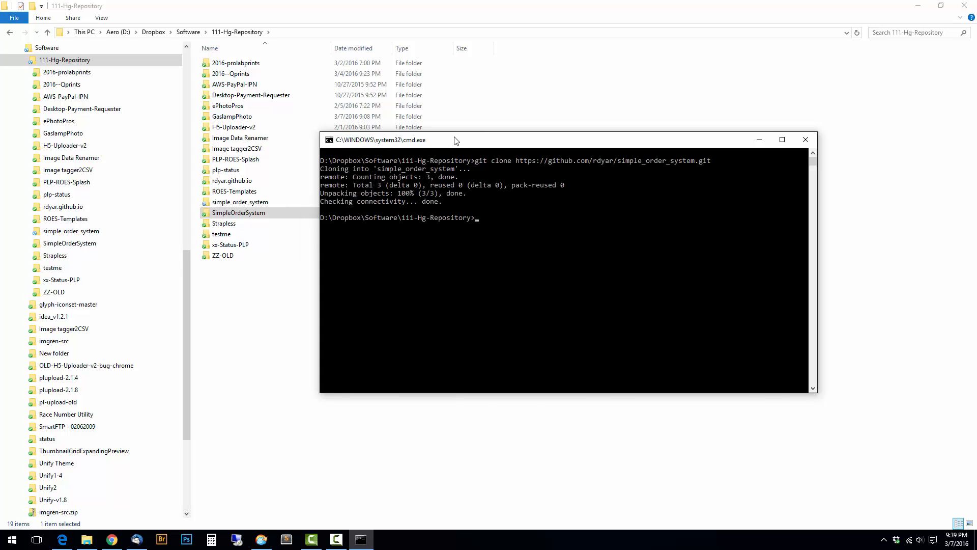
Step: Open the newly cloned simple_order_system folder in File Explorer
click(241, 201)
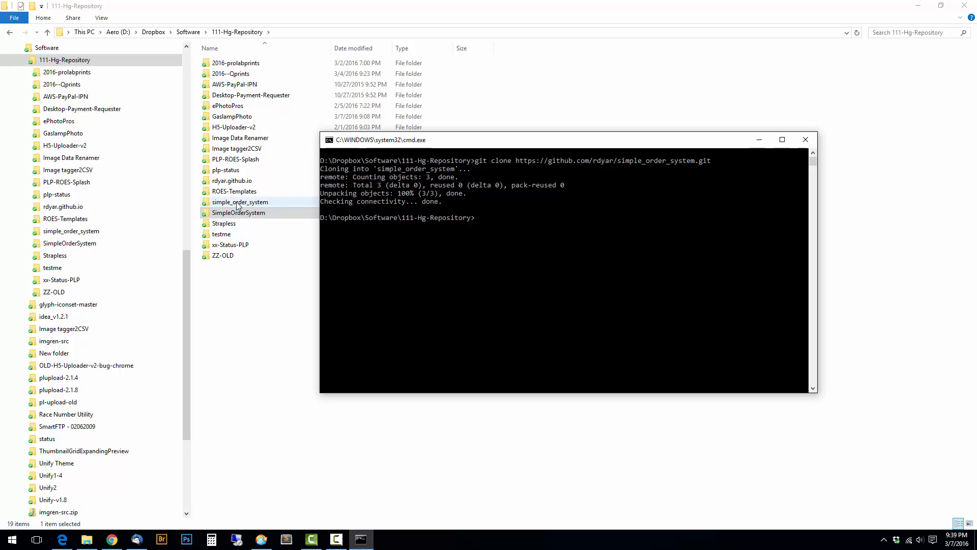
mouse_move(227, 206)
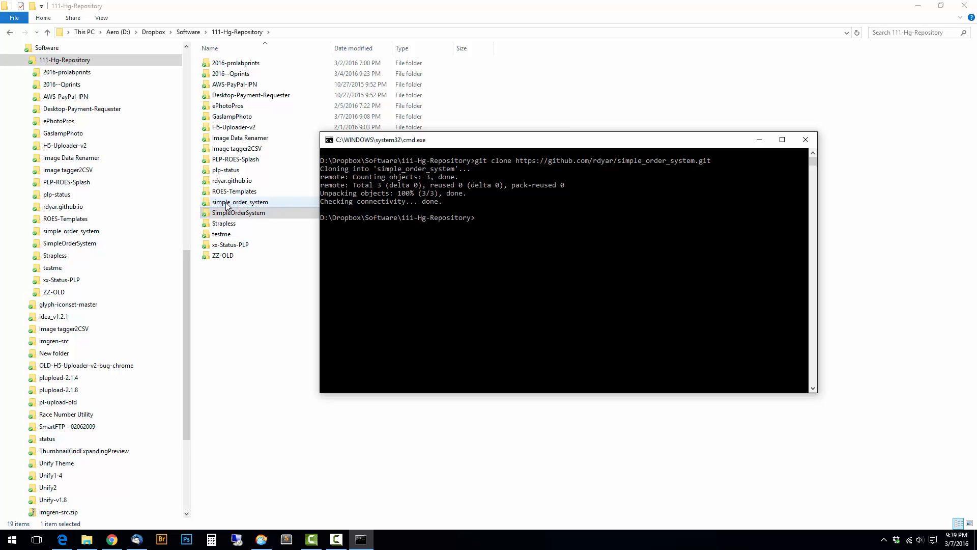
click(238, 212)
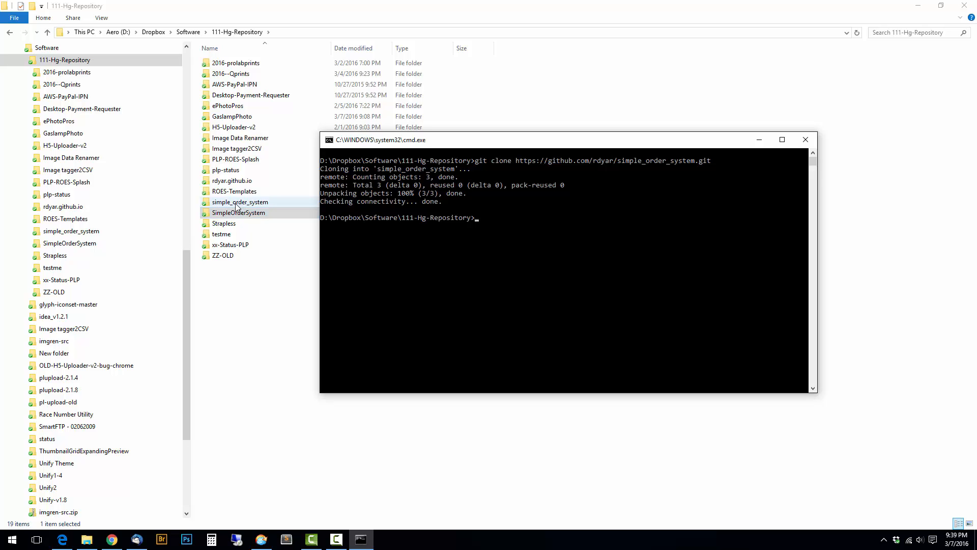
double_click(240, 202)
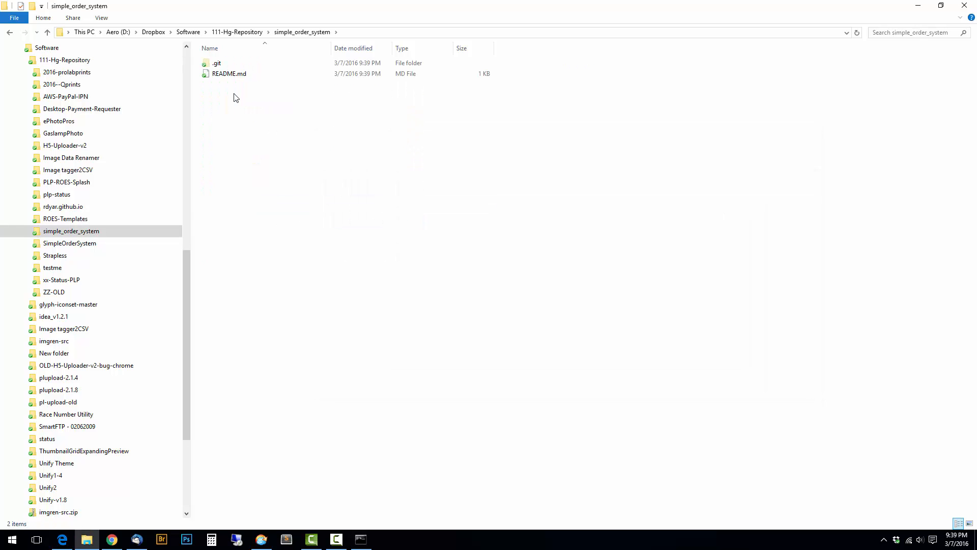
click(217, 63)
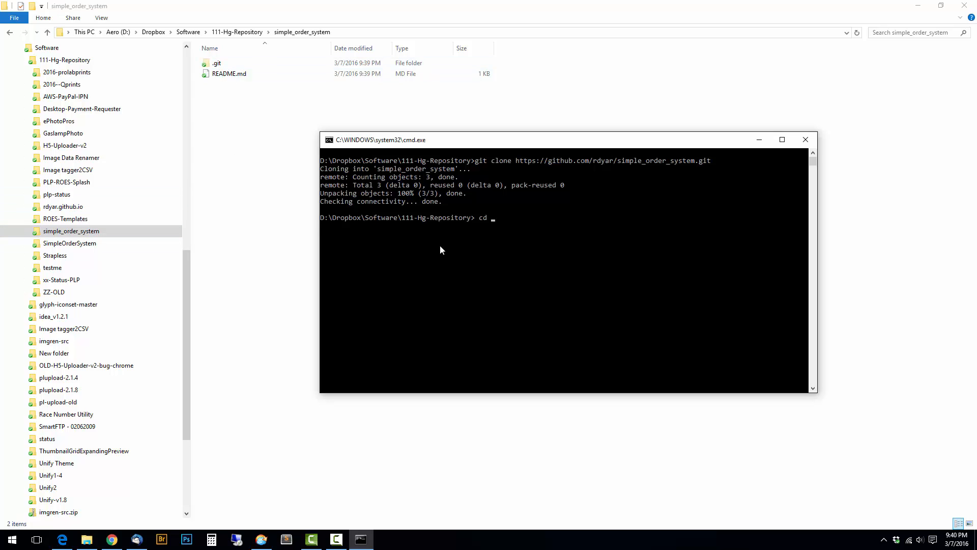
text(simple_order_system)
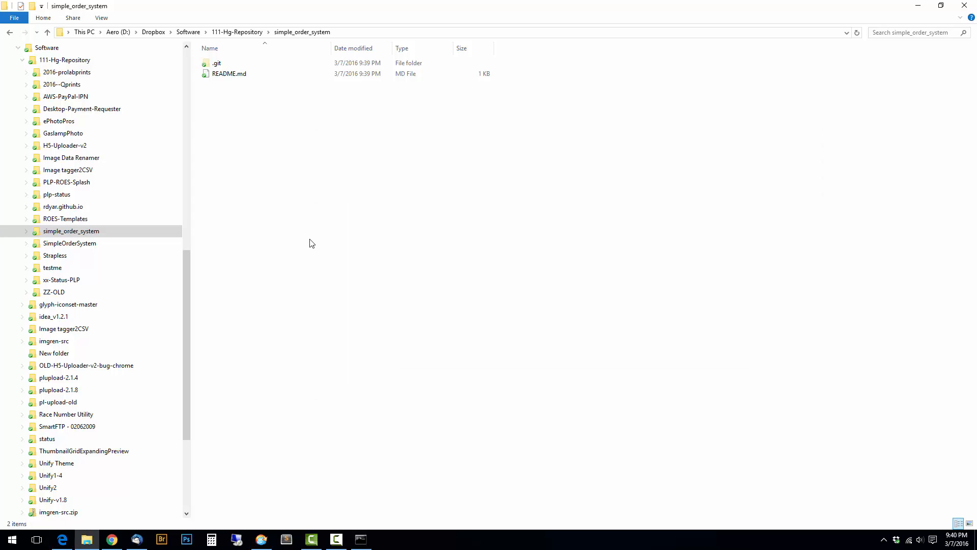
mouse_move(70, 243)
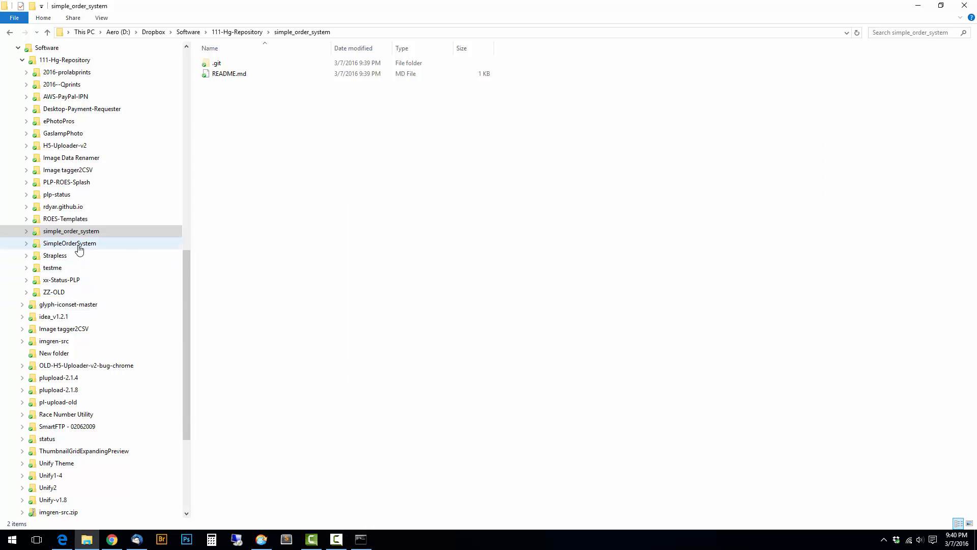
Step: Copy all project files from SimpleOrderSystem into the cloned simple_order_system folder
click(69, 243)
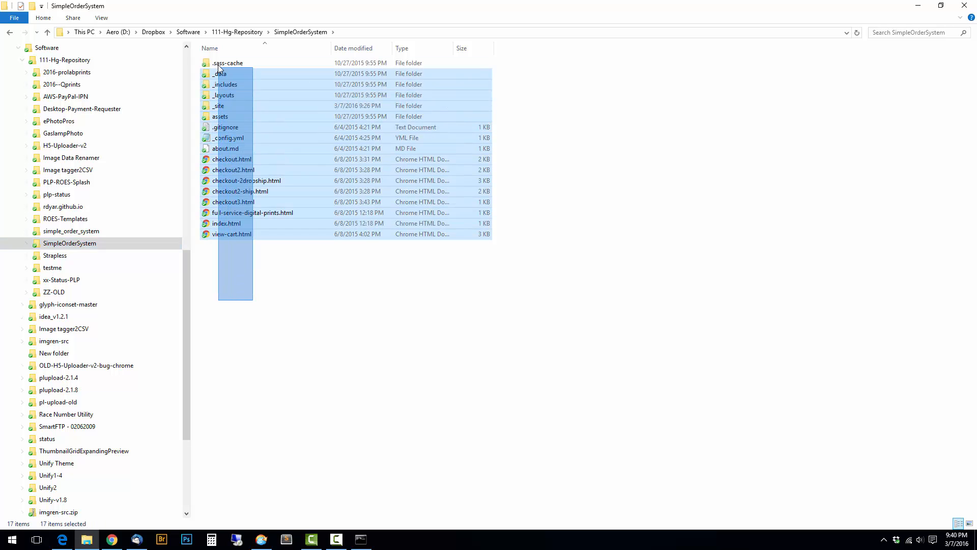
click(270, 337)
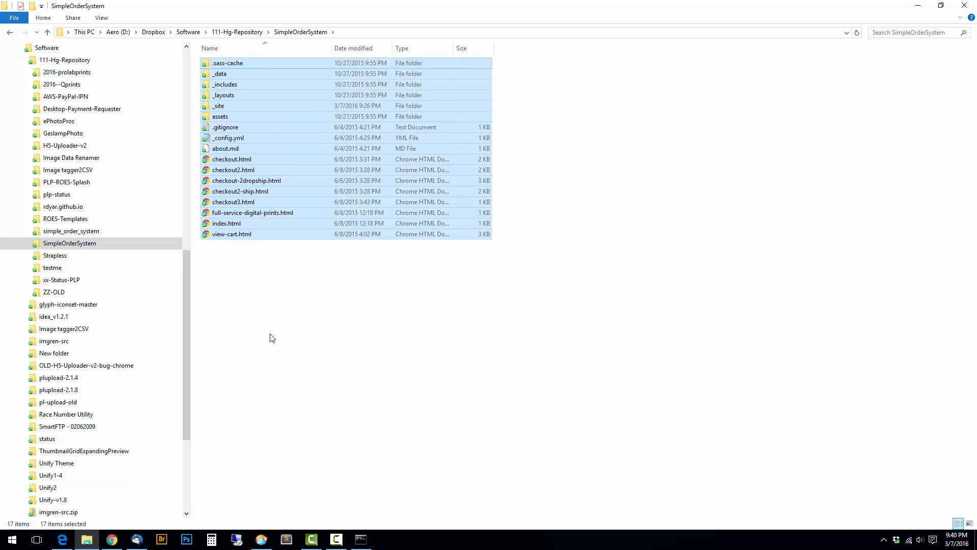
click(71, 231)
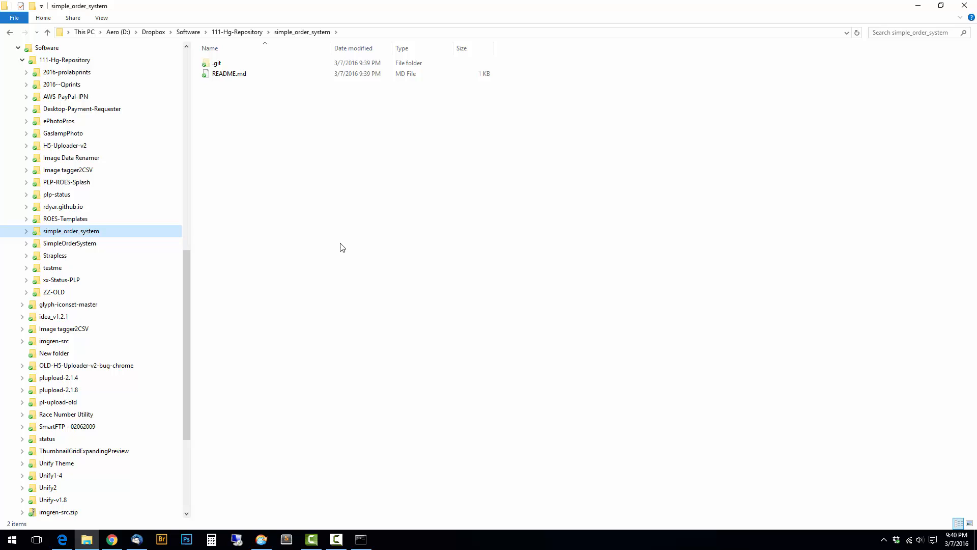
mouse_move(381, 243)
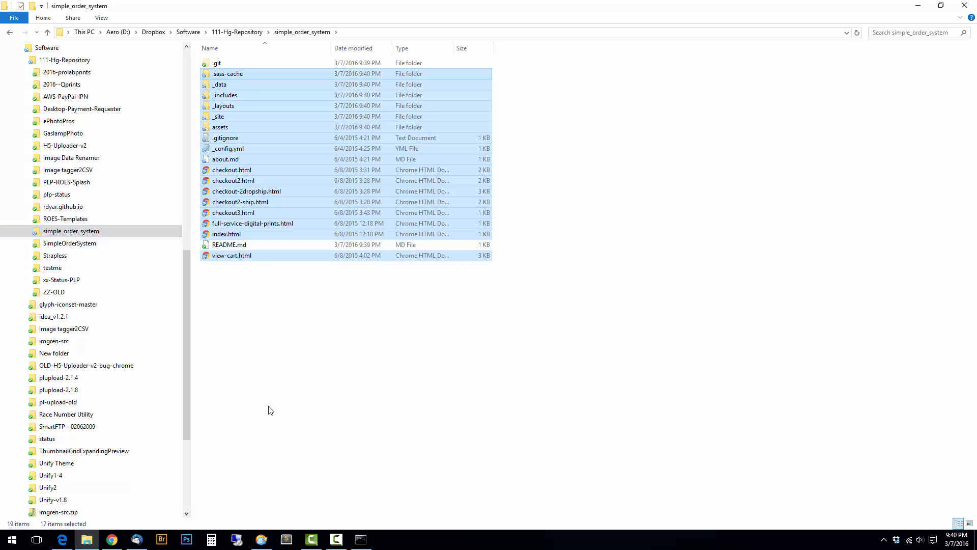
mouse_move(277, 164)
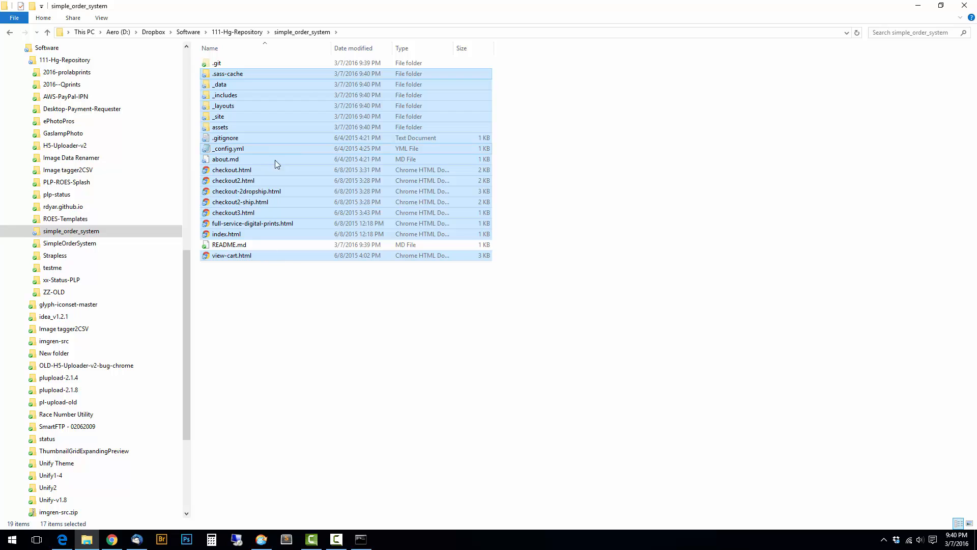
mouse_move(234, 68)
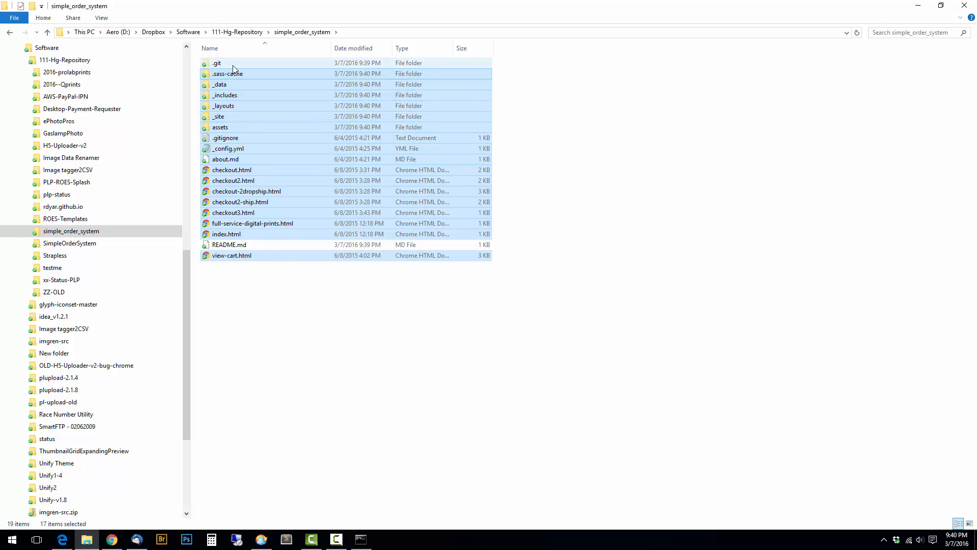
mouse_move(246, 65)
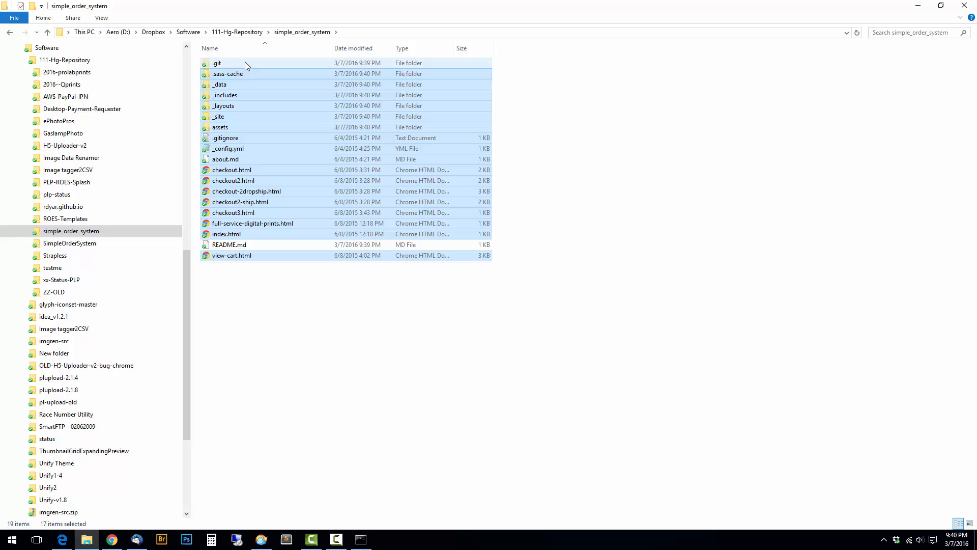
mouse_move(194, 143)
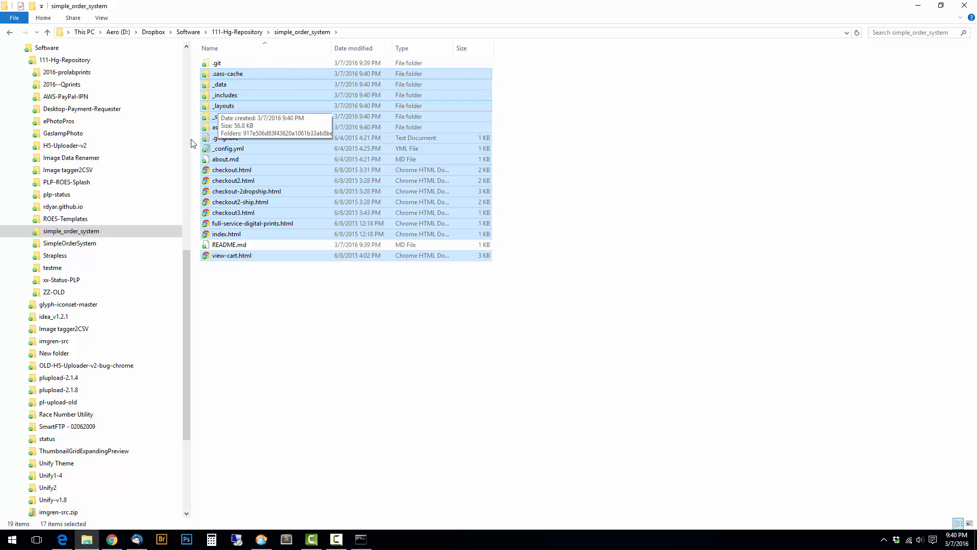
Step: Rename the original SimpleOrderSystem folder to zzzSimpleOrderSystem
click(70, 243)
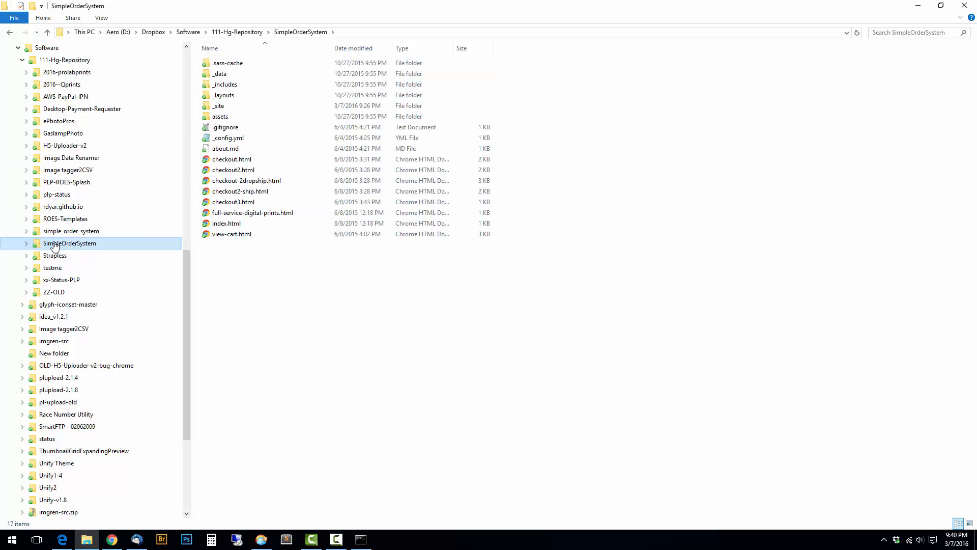
right_click(70, 244)
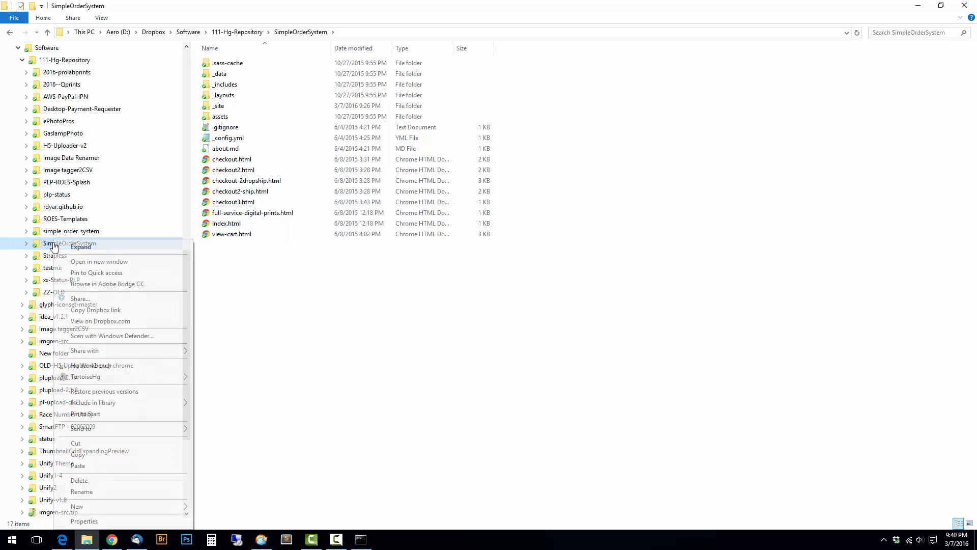
click(81, 491)
text(zzz)
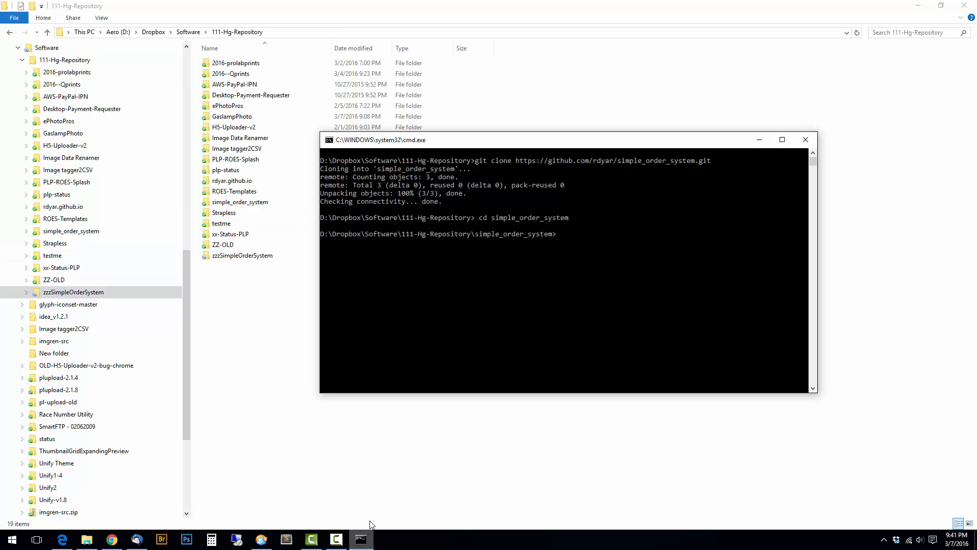
mouse_move(659, 287)
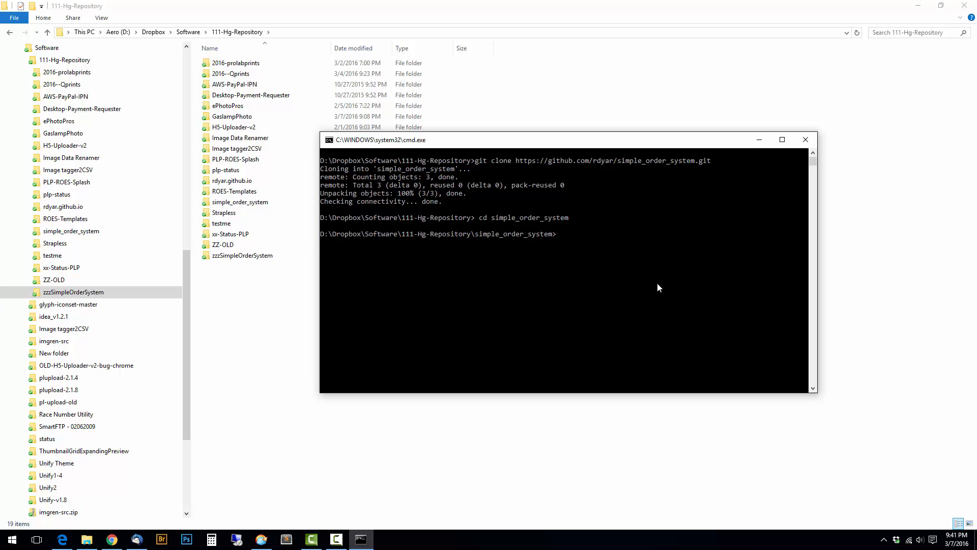
Step: Stage all files with git add and commit them with message "init"
text(g)
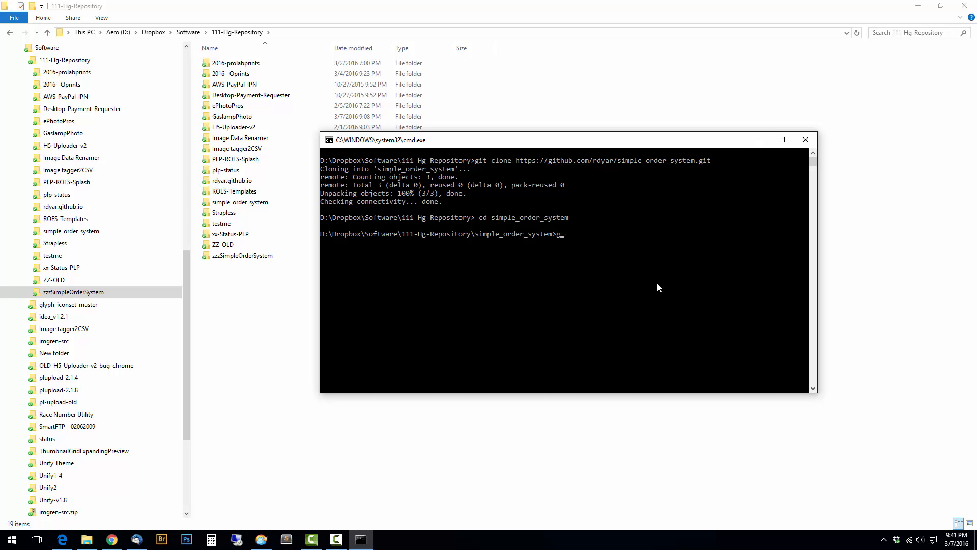
text(it)
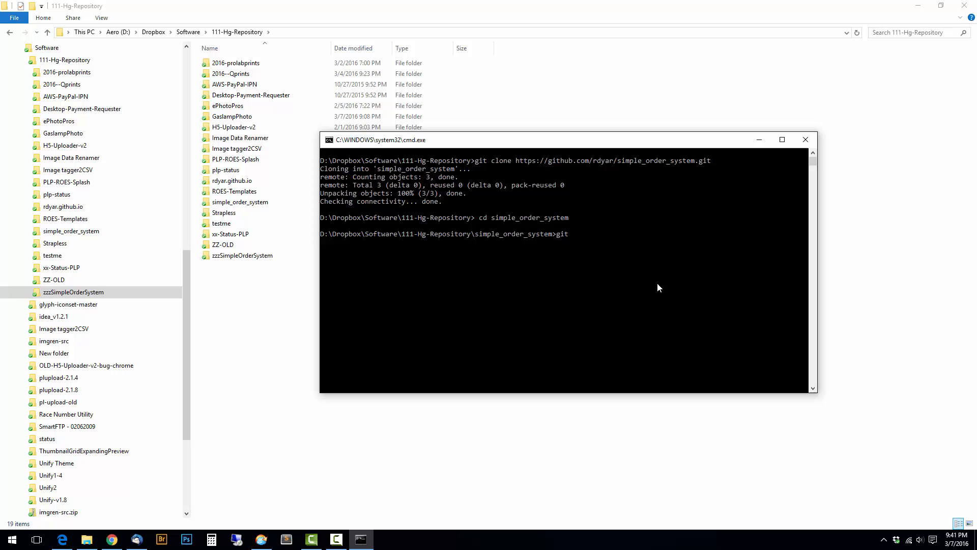
text(add)
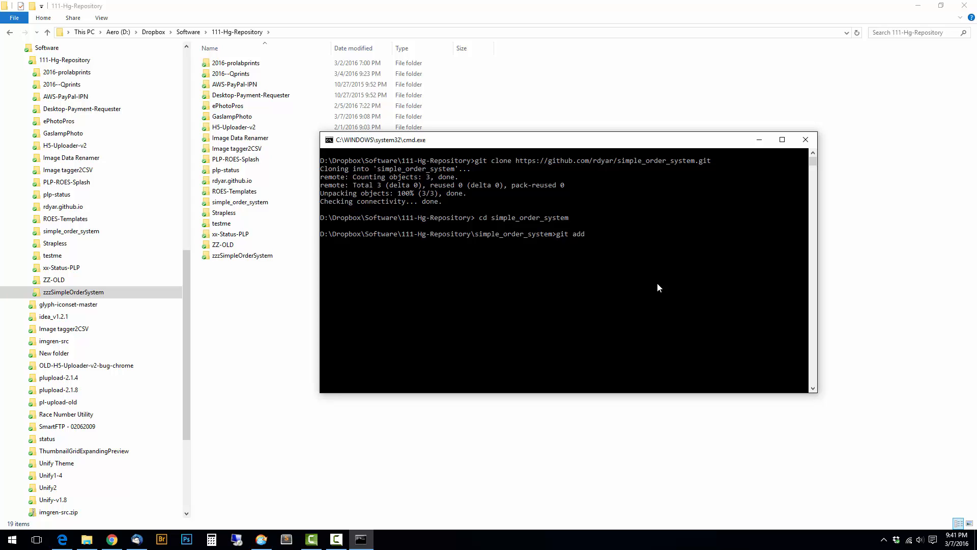
key(Return)
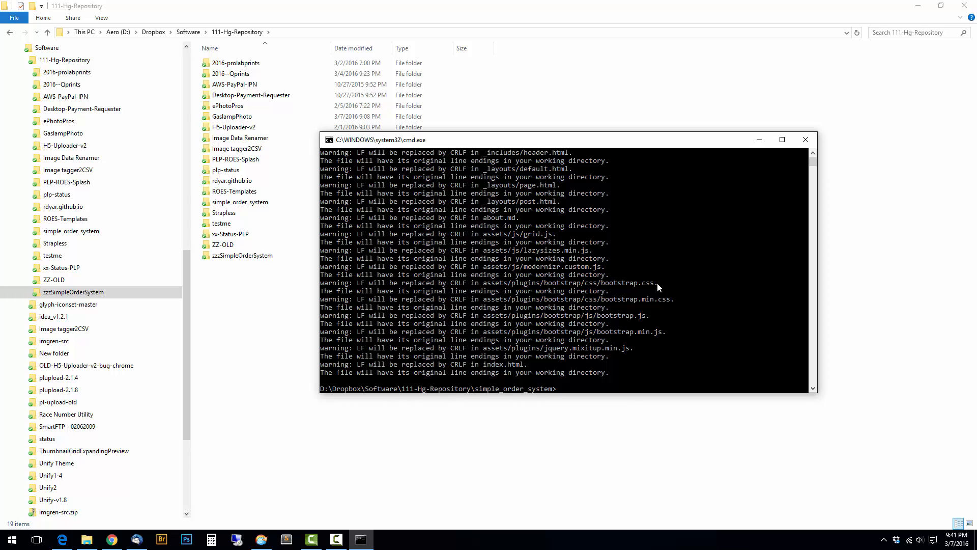
text(git commit -m ")
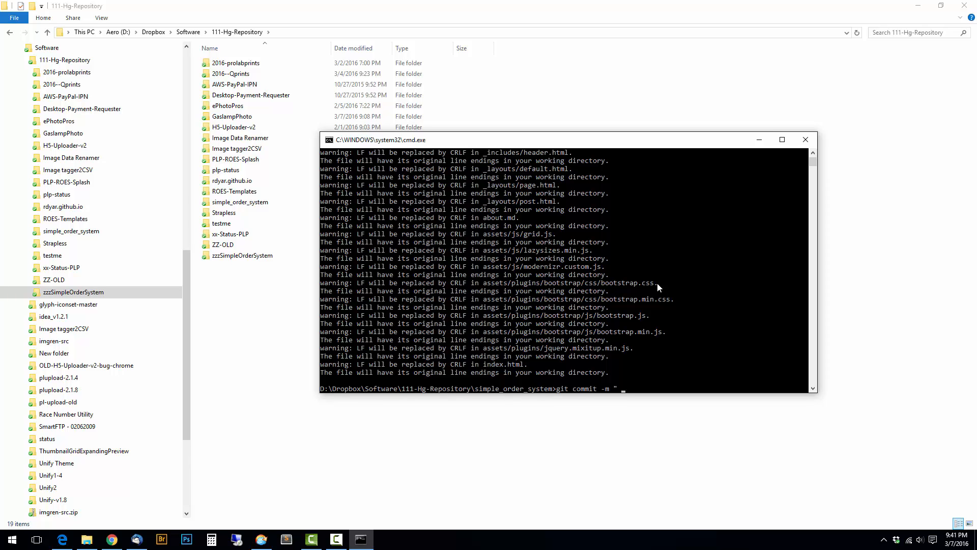
text(init)
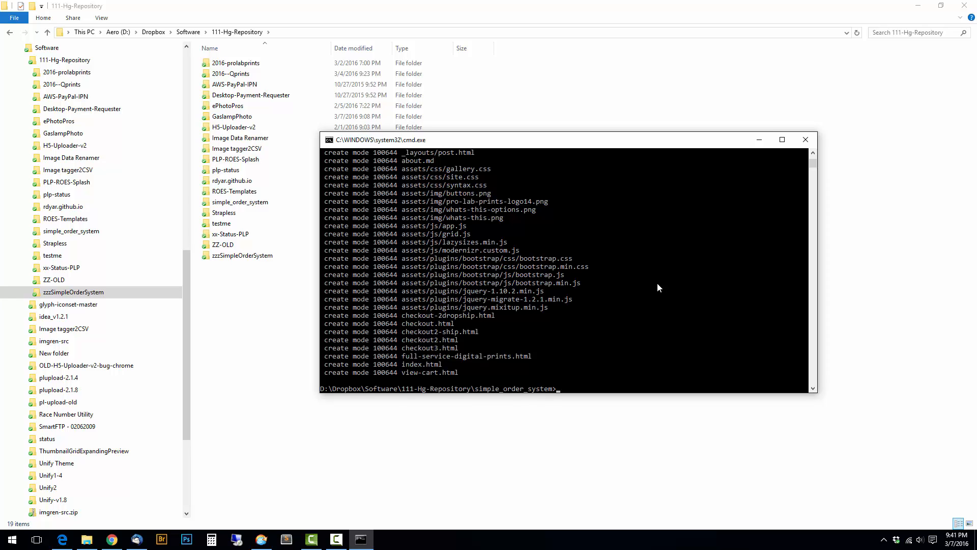
Step: Push the commit to origin gh-pages
text(git push)
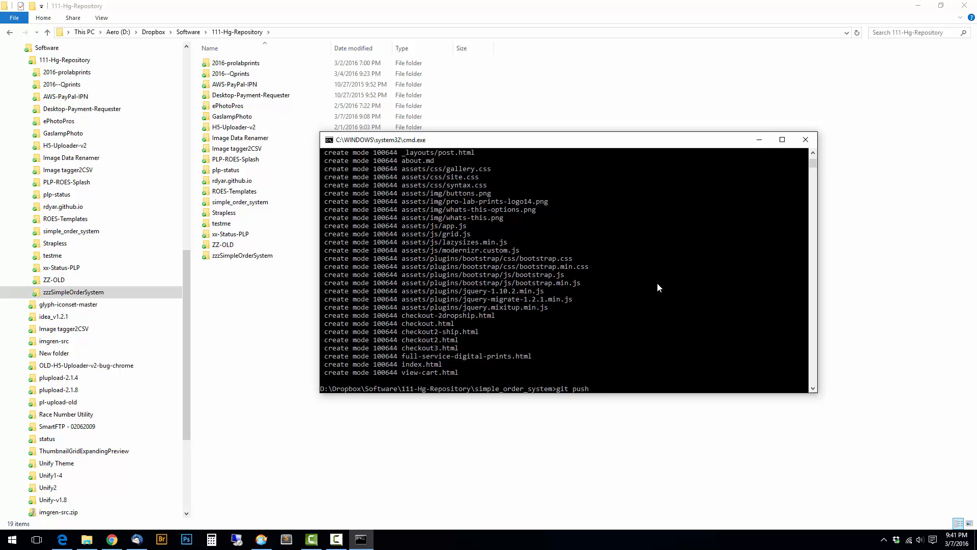
text(origin m)
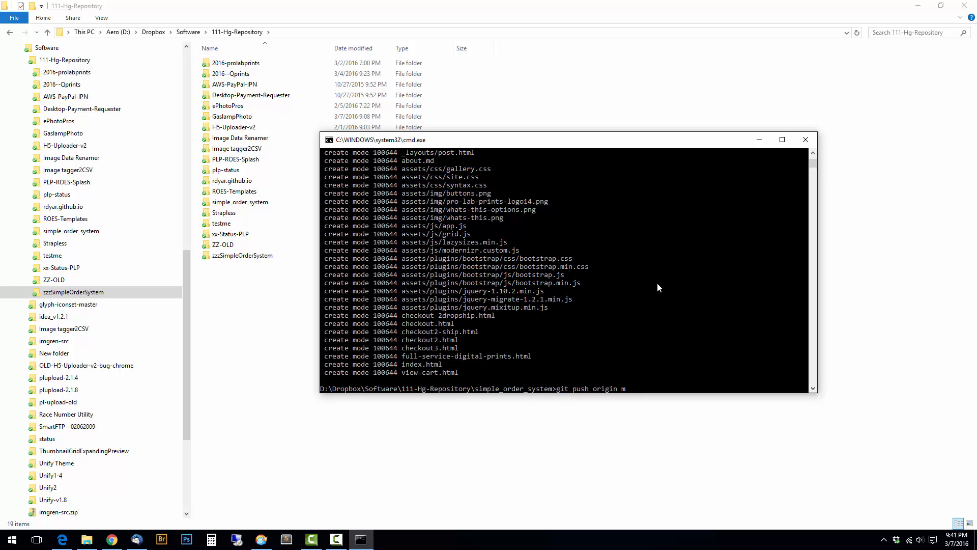
text(gh-pages)
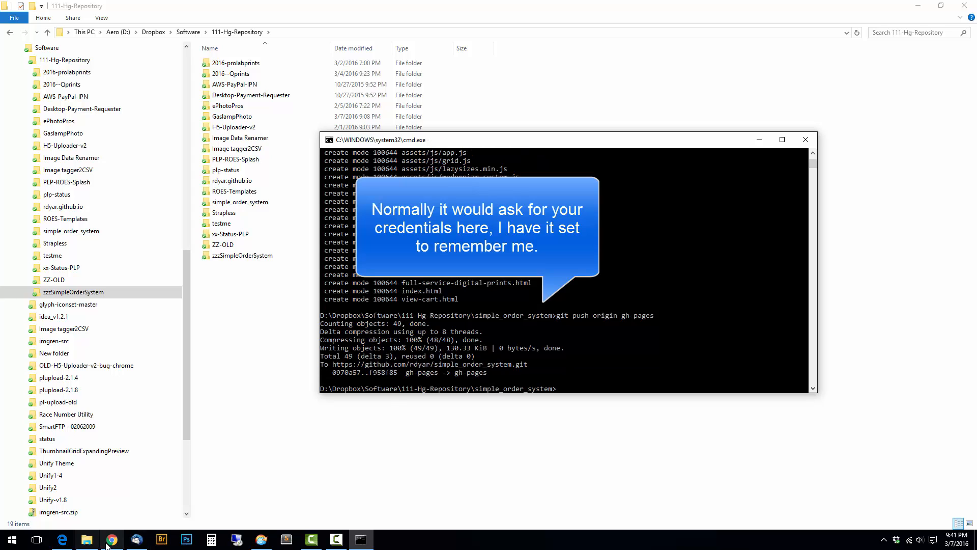
Step: View the published rdyar.github.io/simple_order_system site from the repository Settings
click(111, 539)
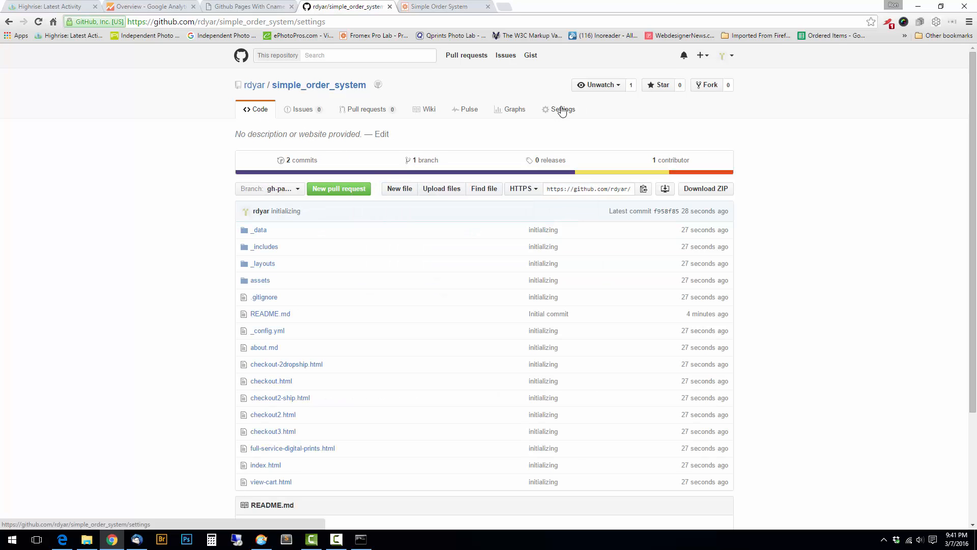
click(562, 109)
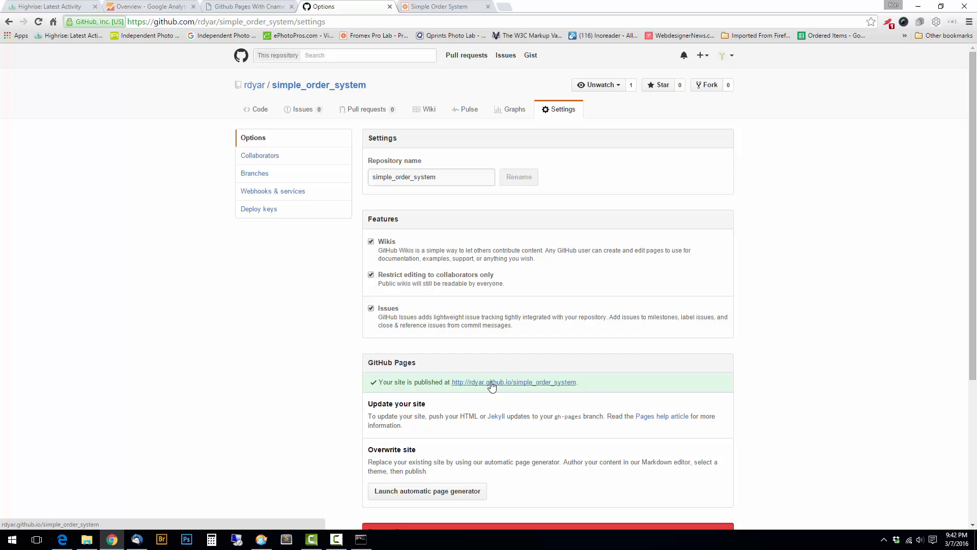
click(514, 381)
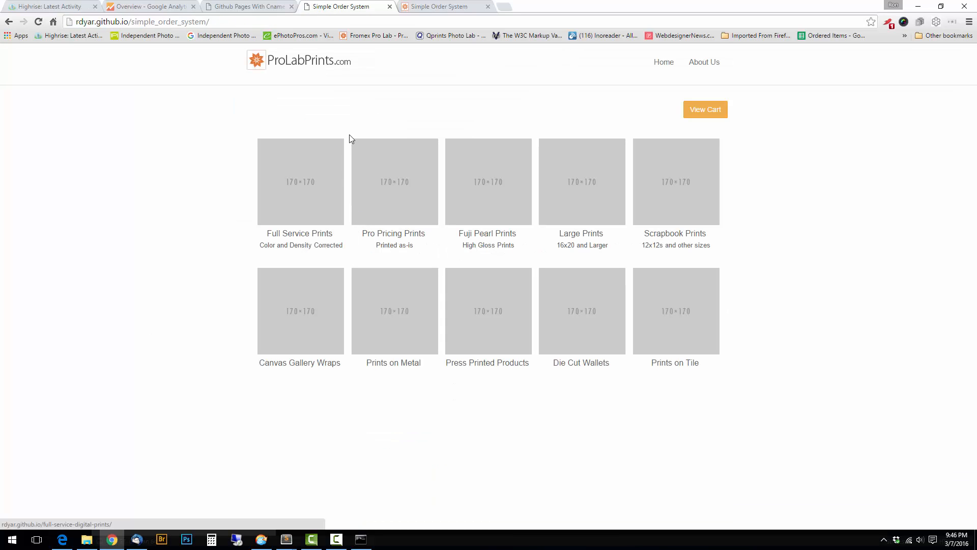
mouse_move(427, 144)
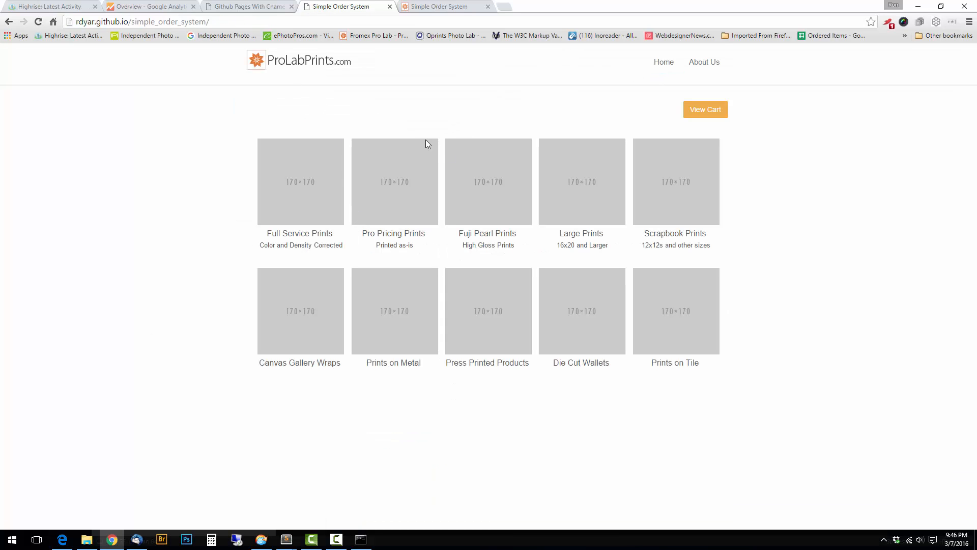
mouse_move(403, 190)
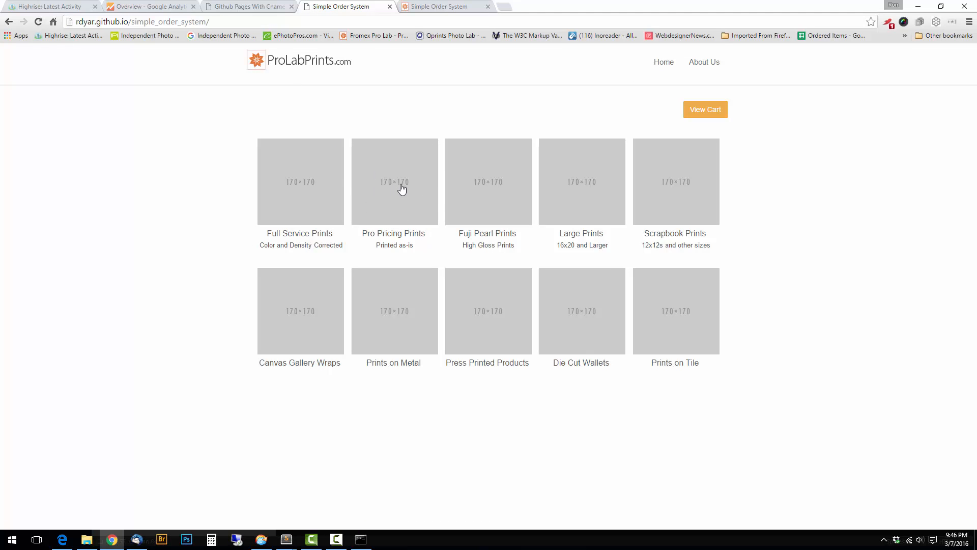